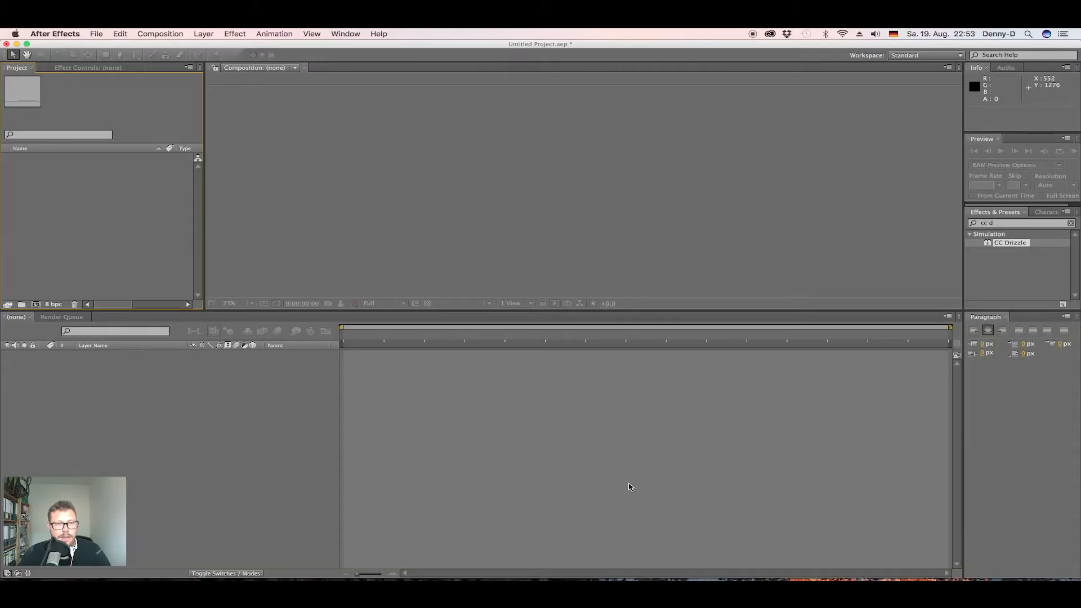
pyautogui.moveTo(40, 305)
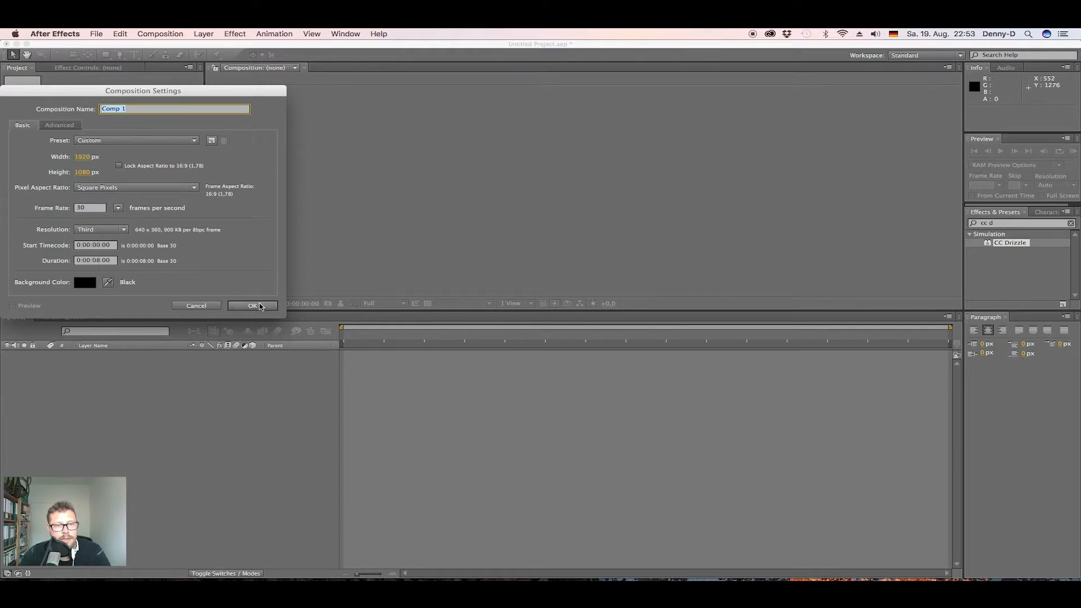
# Create composition Comp 1 at 1920×1080, 30 fps, 8-second duration.
pyautogui.click(252, 305)
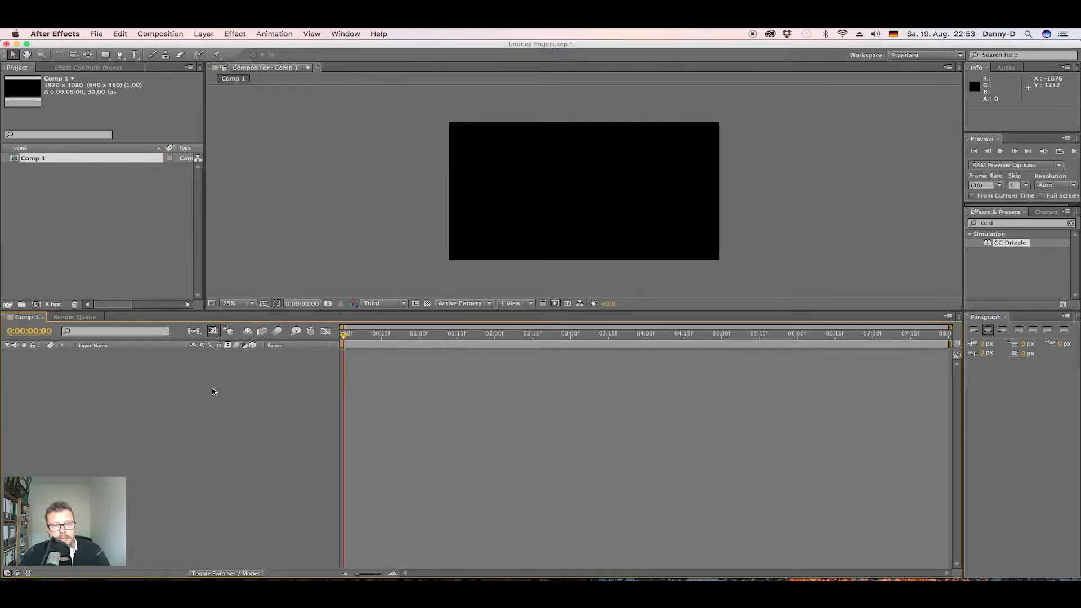
pyautogui.moveTo(155, 392)
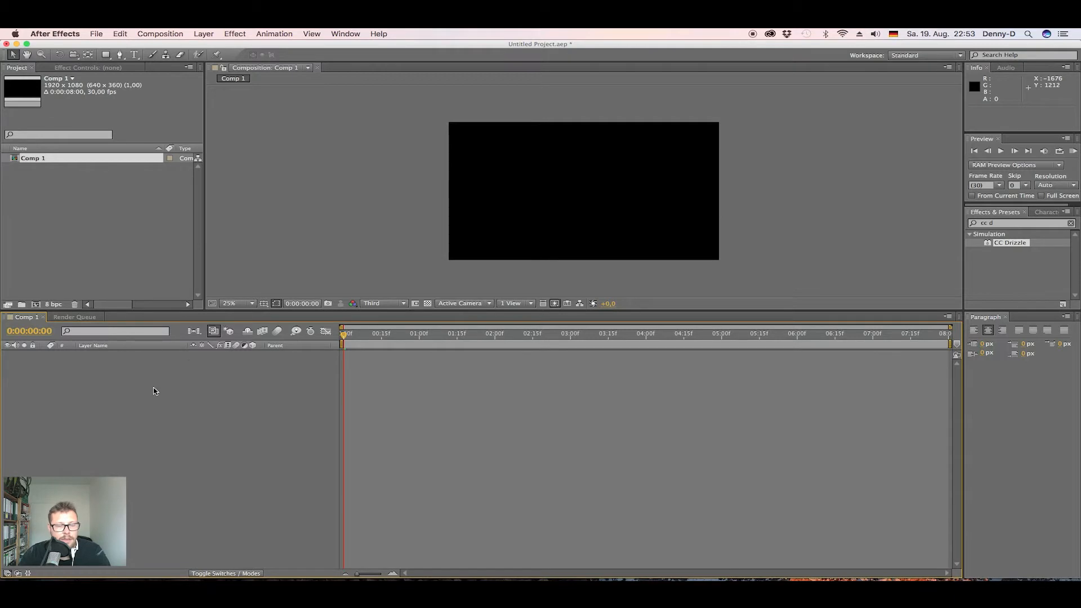
pyautogui.moveTo(202, 32)
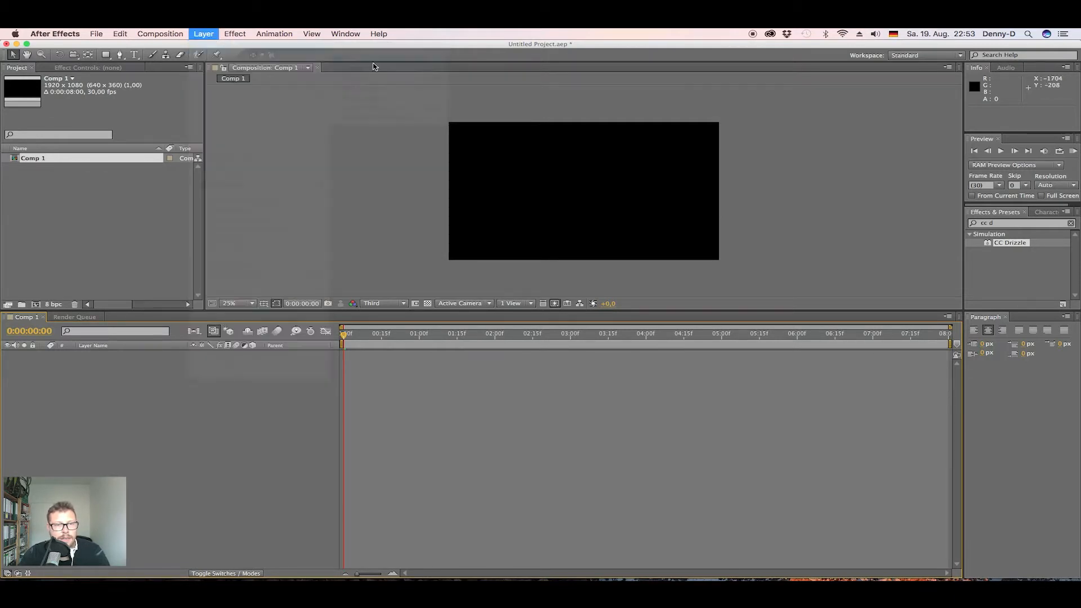
# Add a full-frame black solid layer named BG.
pyautogui.click(203, 33)
pyautogui.write('B')
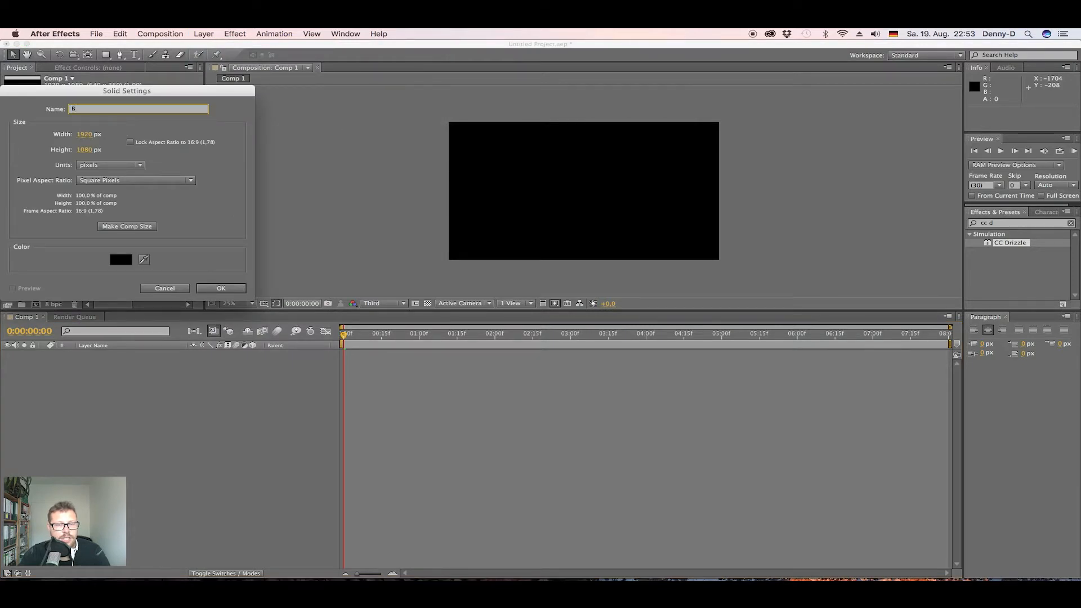
pyautogui.write('G')
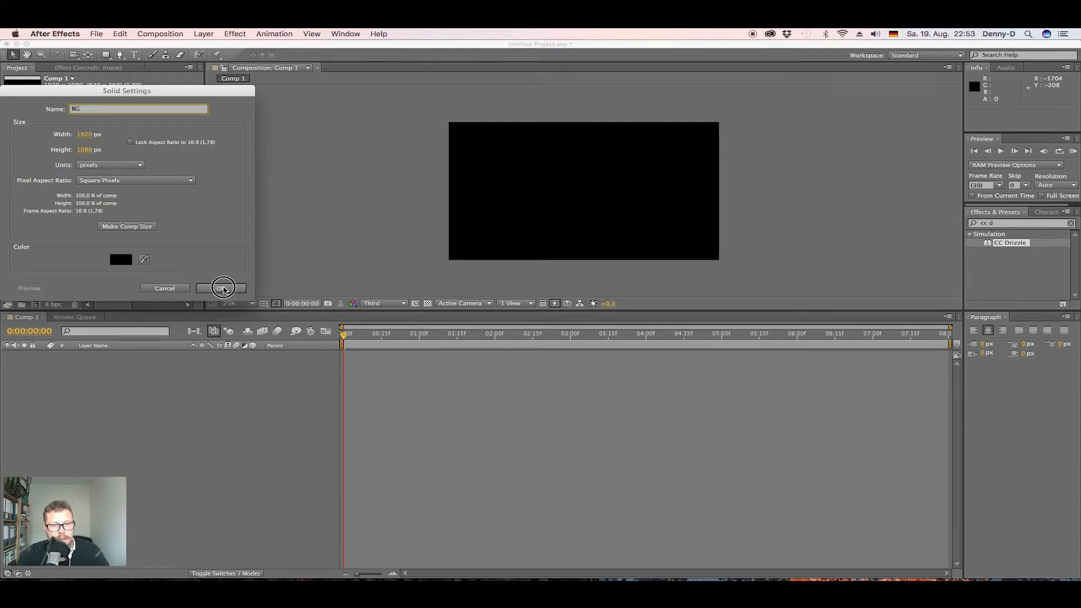
pyautogui.click(221, 287)
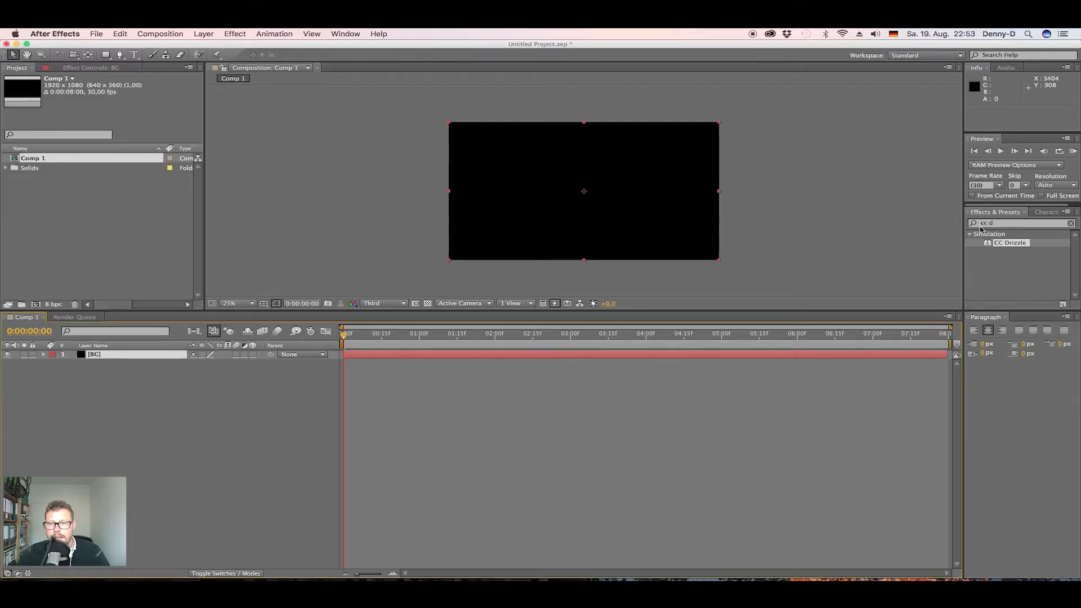
# Apply the Ramp effect to BG and set Ramp Shape to Radial Ramp.
pyautogui.click(1069, 222)
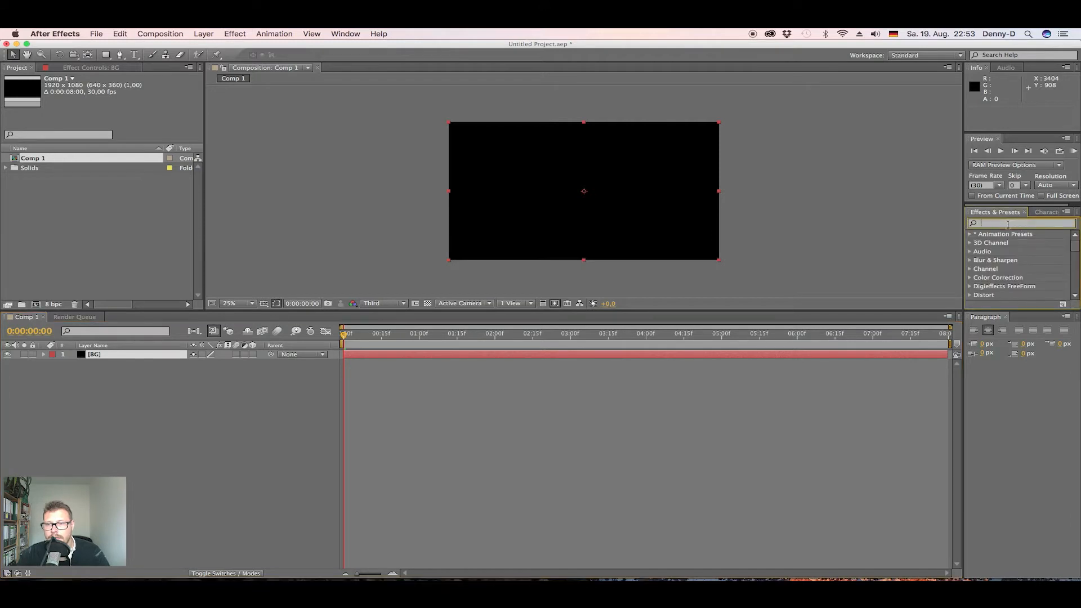
pyautogui.write('ram')
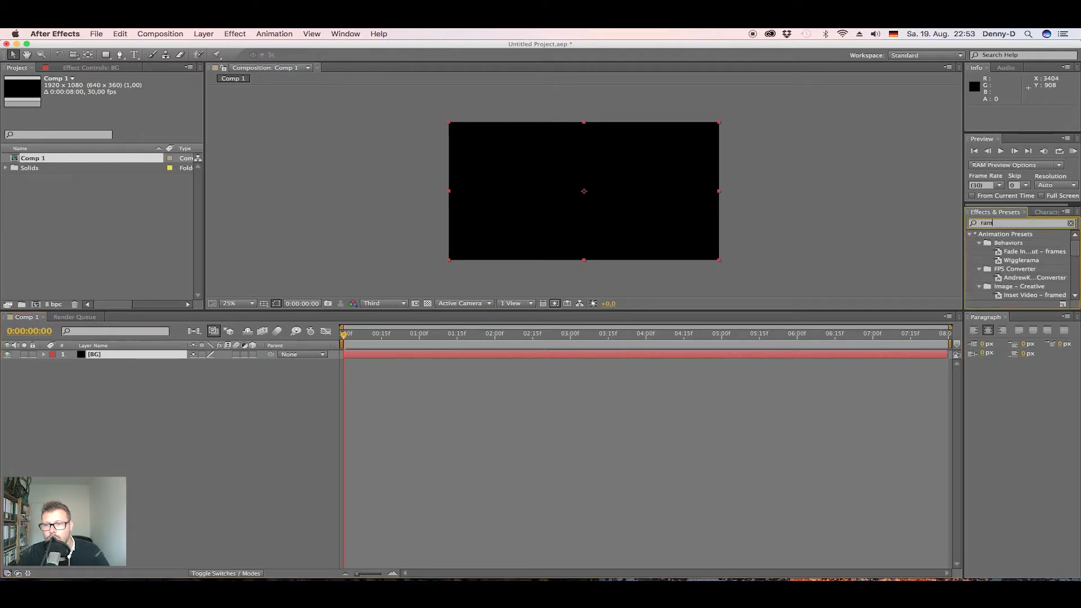
pyautogui.write('p')
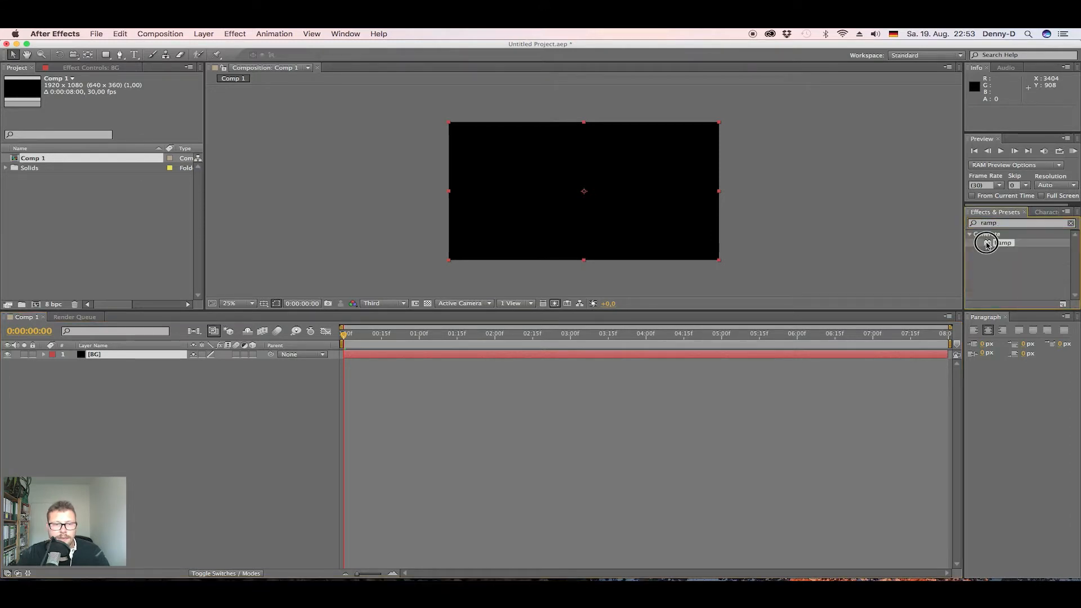
pyautogui.doubleClick(1002, 242)
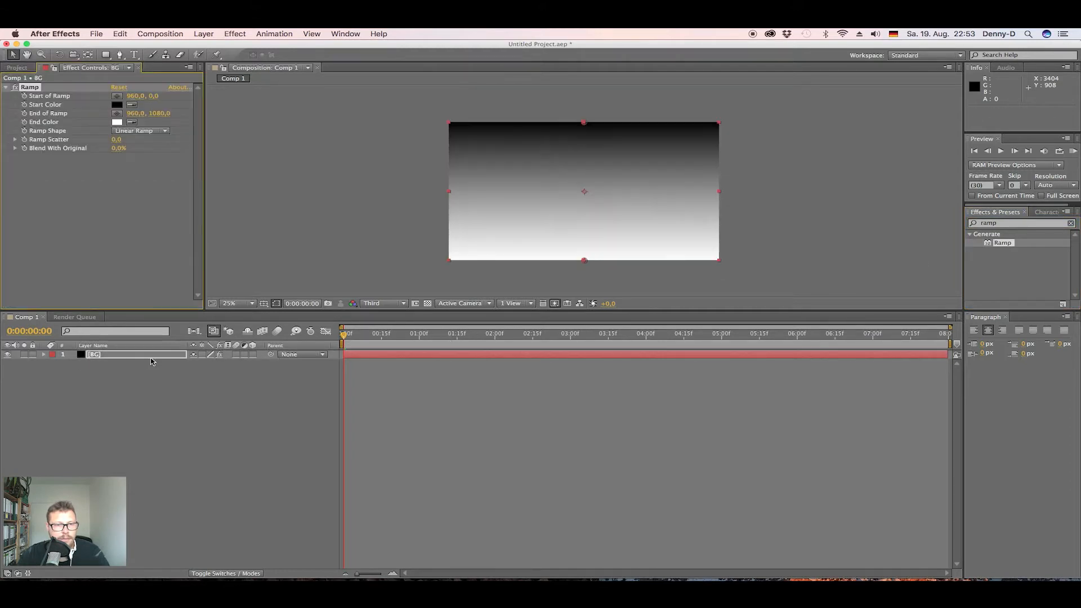
pyautogui.moveTo(117, 170)
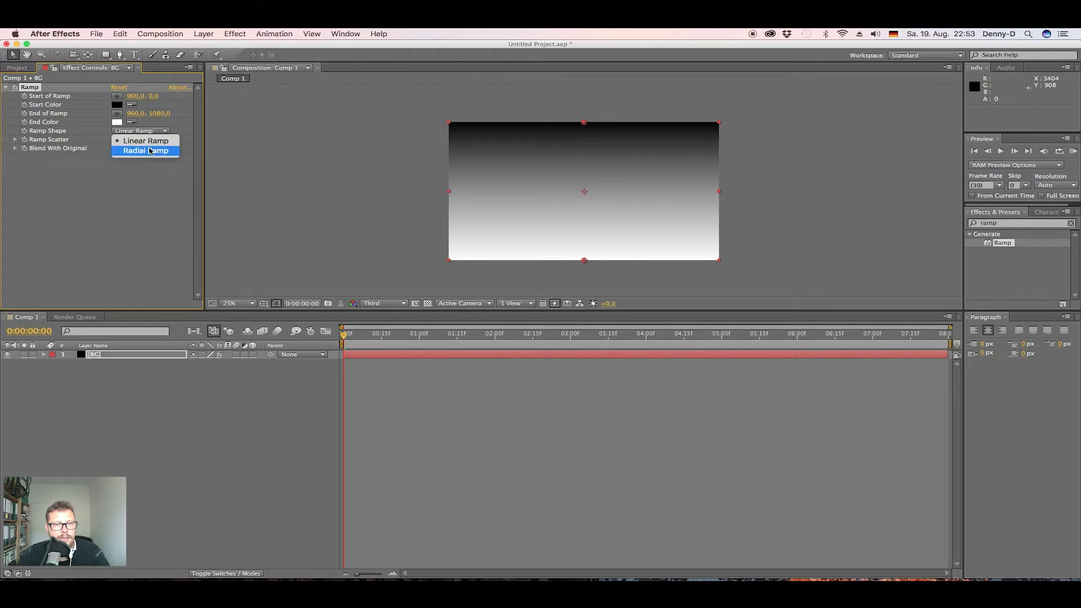
pyautogui.click(145, 150)
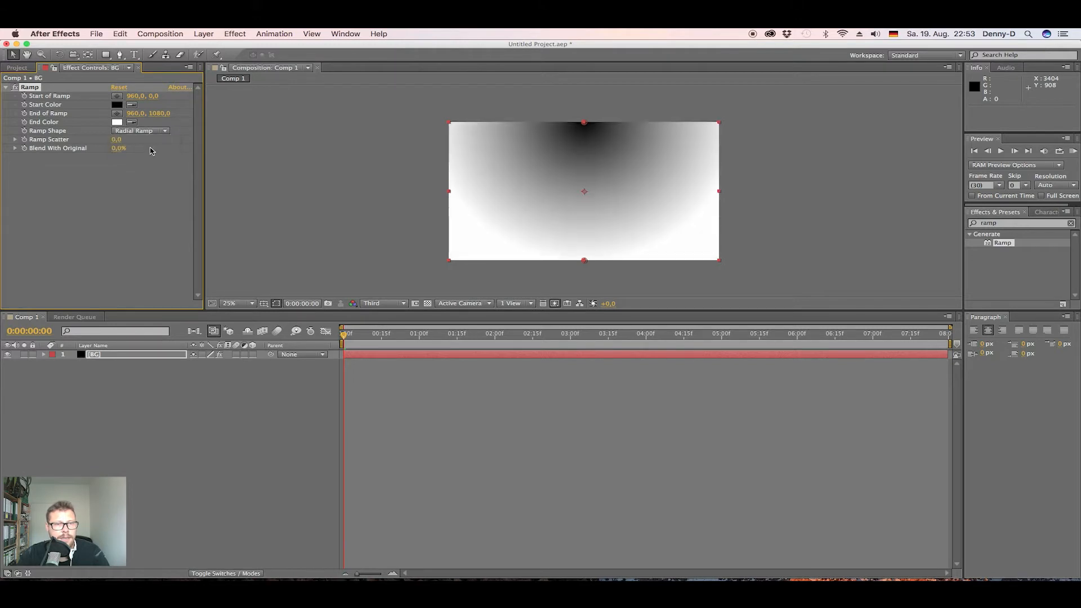
# Set the Ramp start colour to a saturated blue and the end colour to dark navy.
pyautogui.click(117, 103)
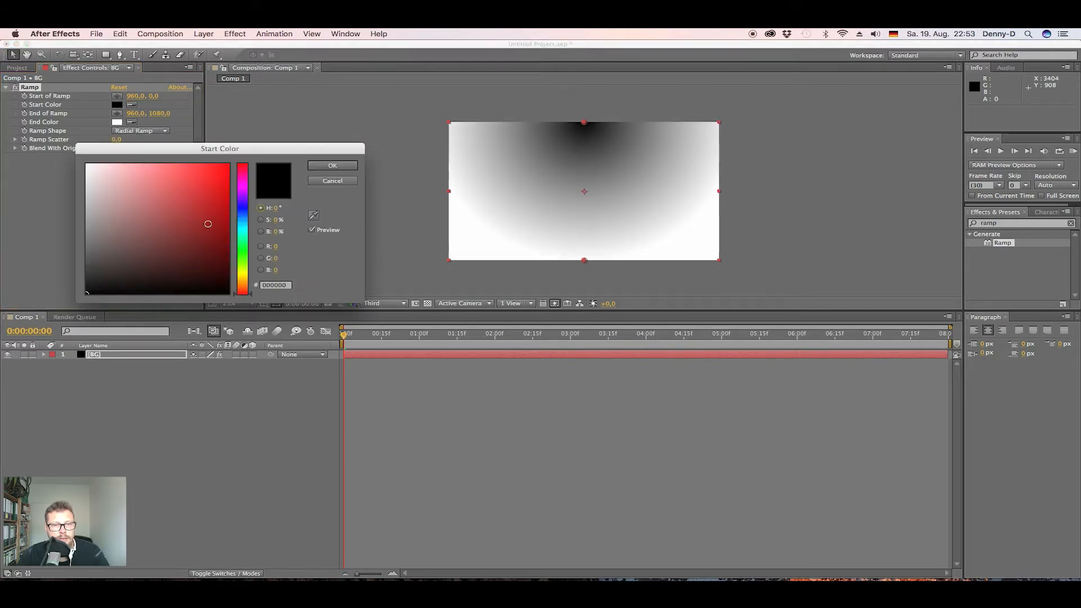
pyautogui.click(108, 217)
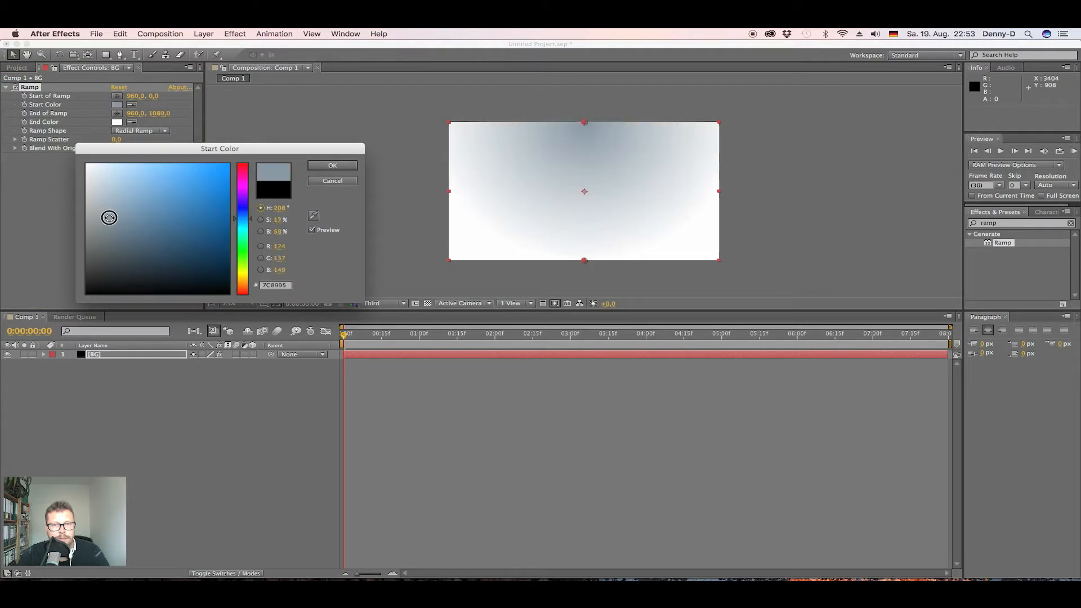
pyautogui.click(153, 223)
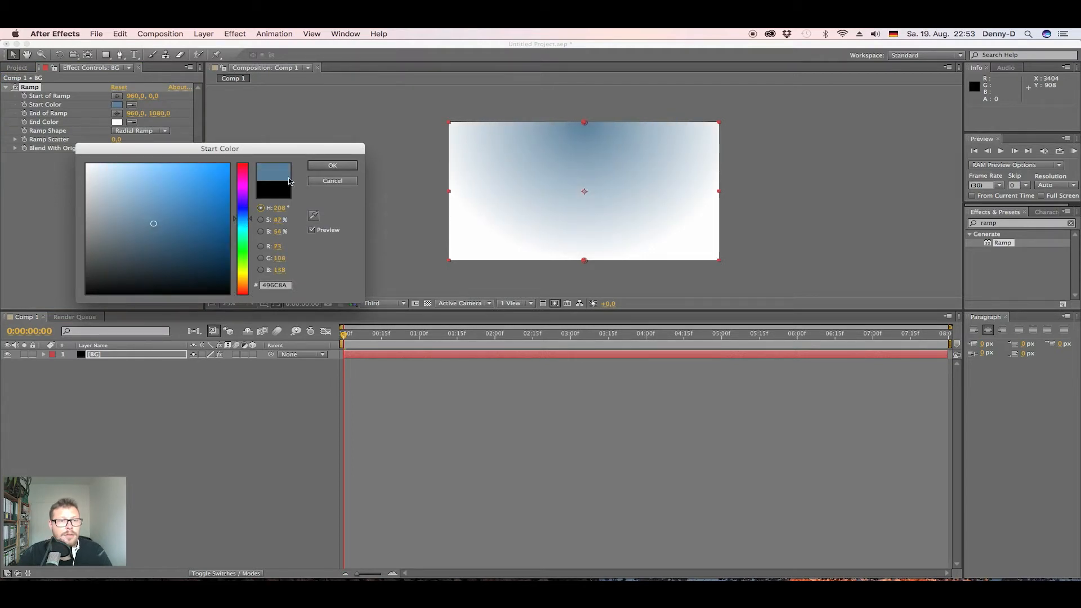
pyautogui.click(116, 122)
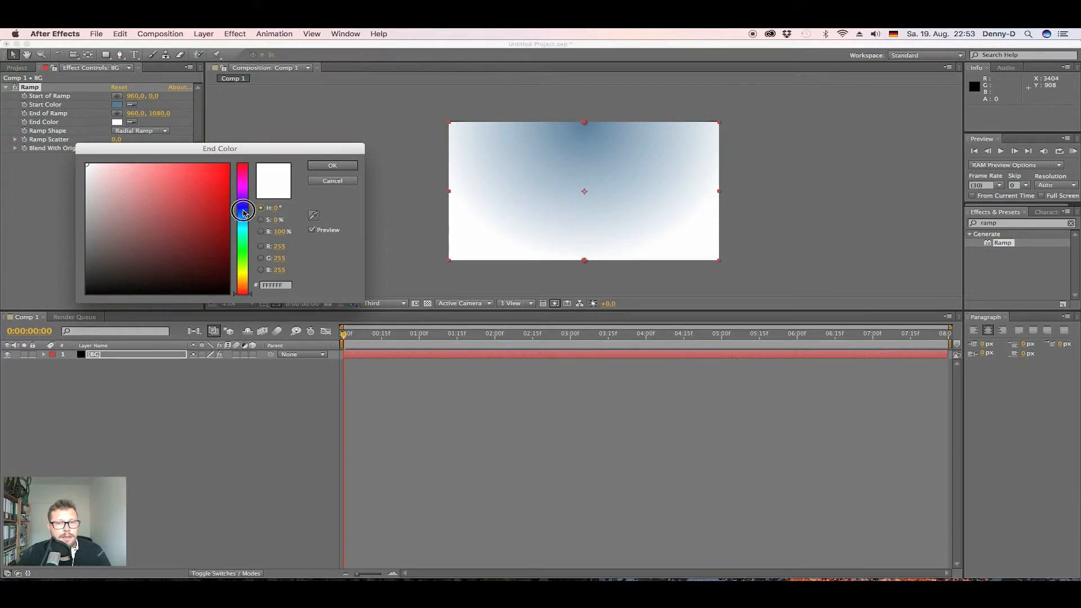
pyautogui.click(107, 269)
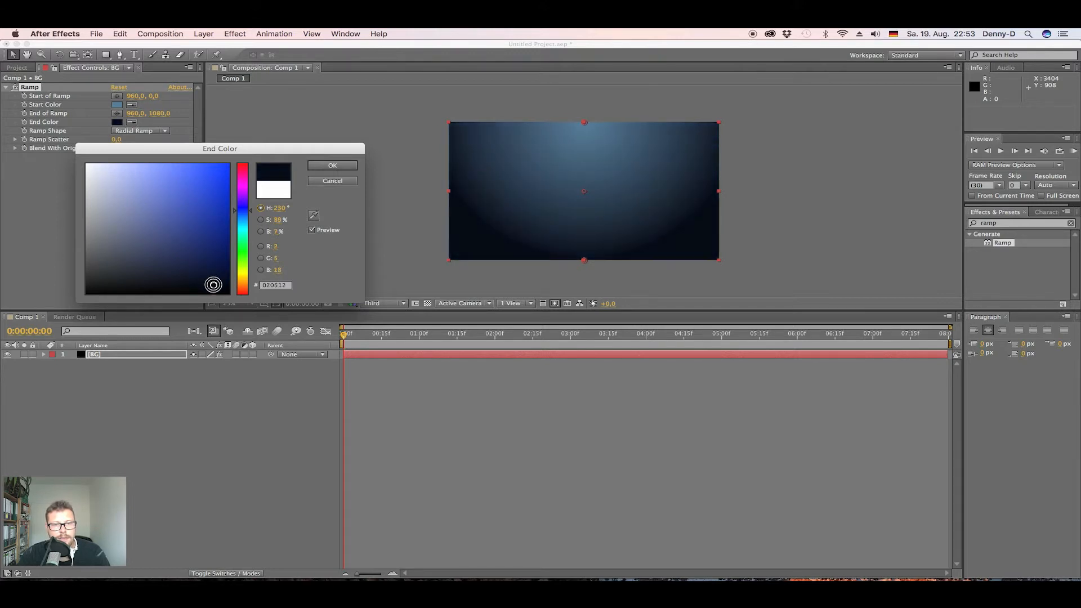
pyautogui.click(332, 165)
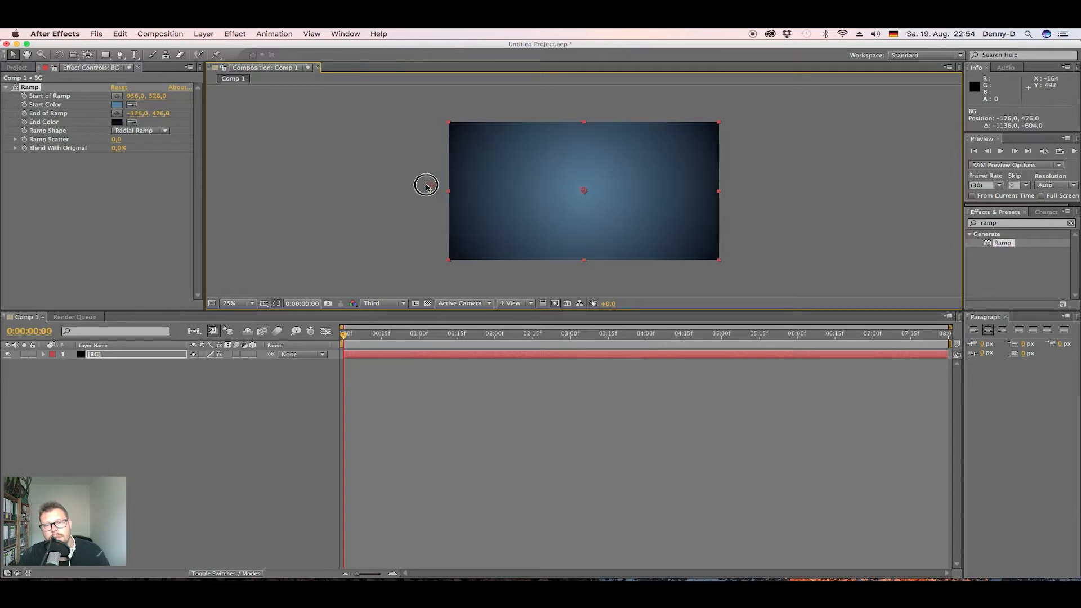
# Move the End of Ramp point toward the top-left corner to widen the blue glow.
pyautogui.moveTo(426, 187); pyautogui.dragTo(448, 124)
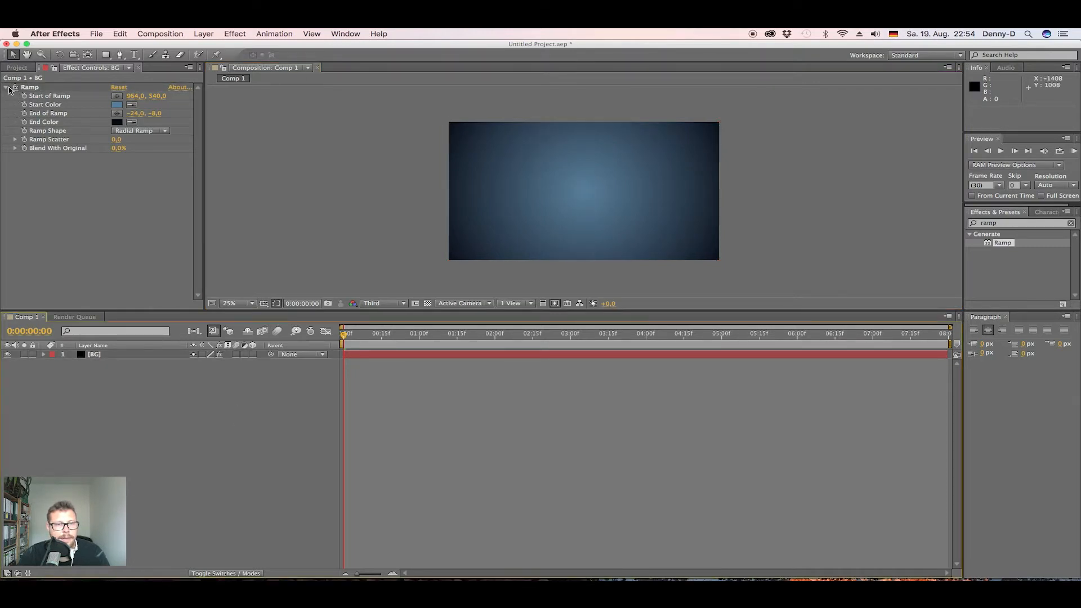
pyautogui.click(7, 87)
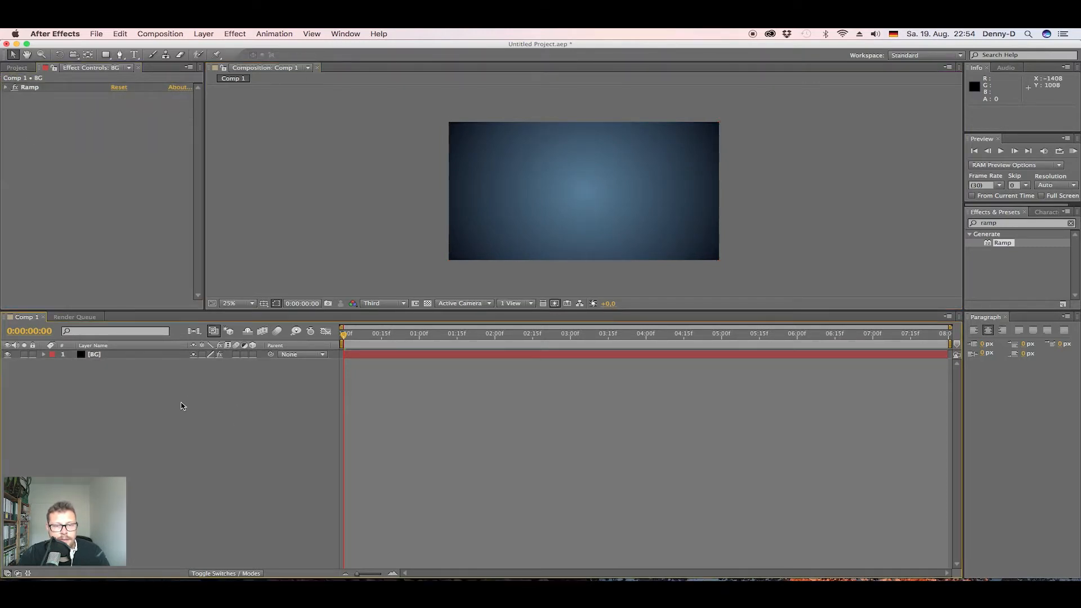
# Add a full-size black solid layer named Rain Drops above BG.
pyautogui.rightClick(182, 406)
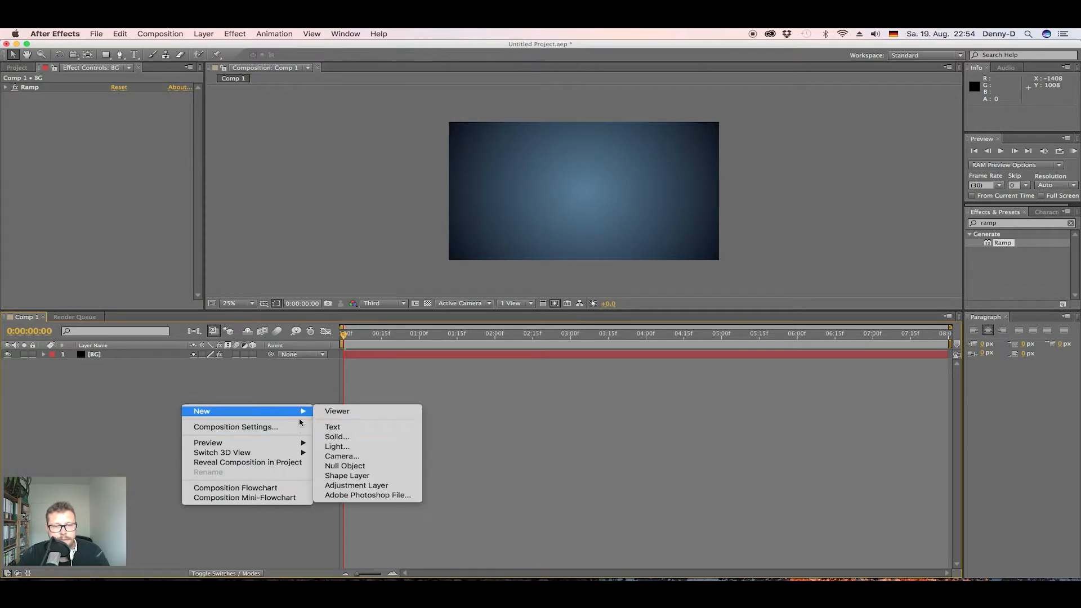
pyautogui.click(337, 436)
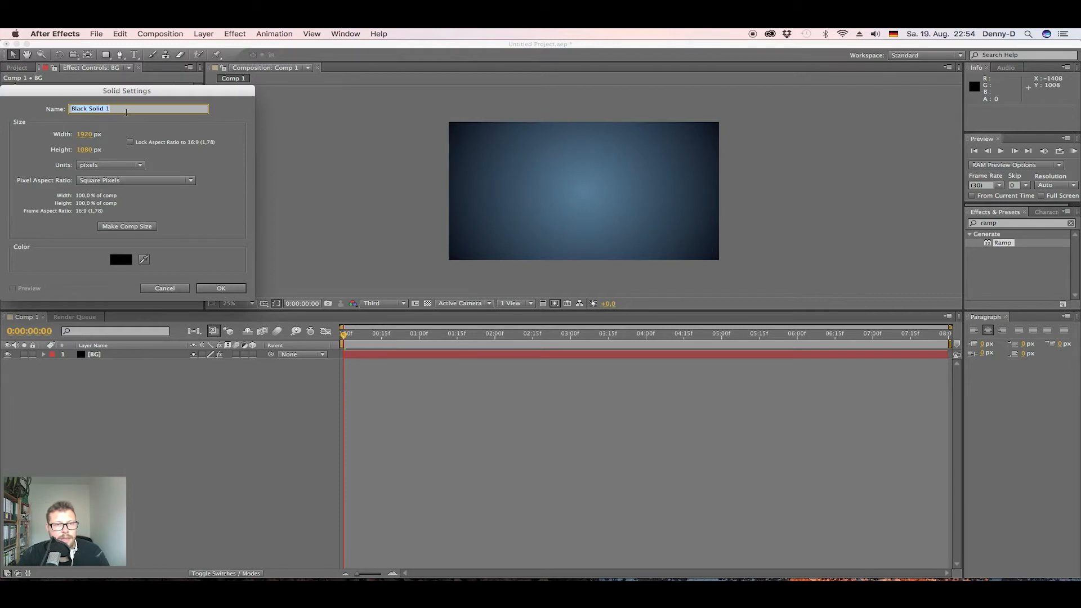
pyautogui.write('Rain')
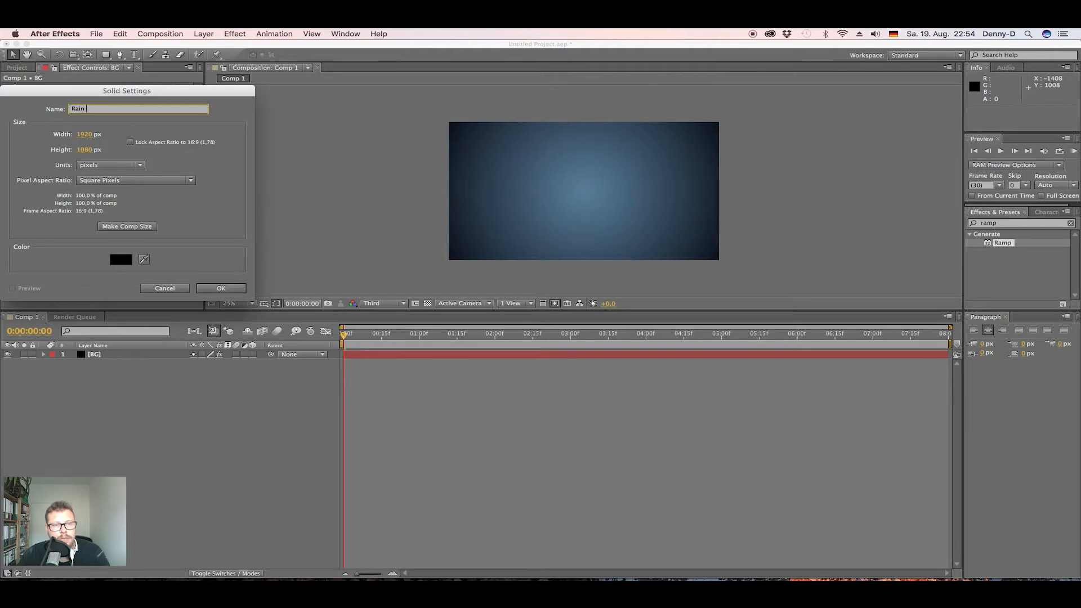
pyautogui.write('Drop')
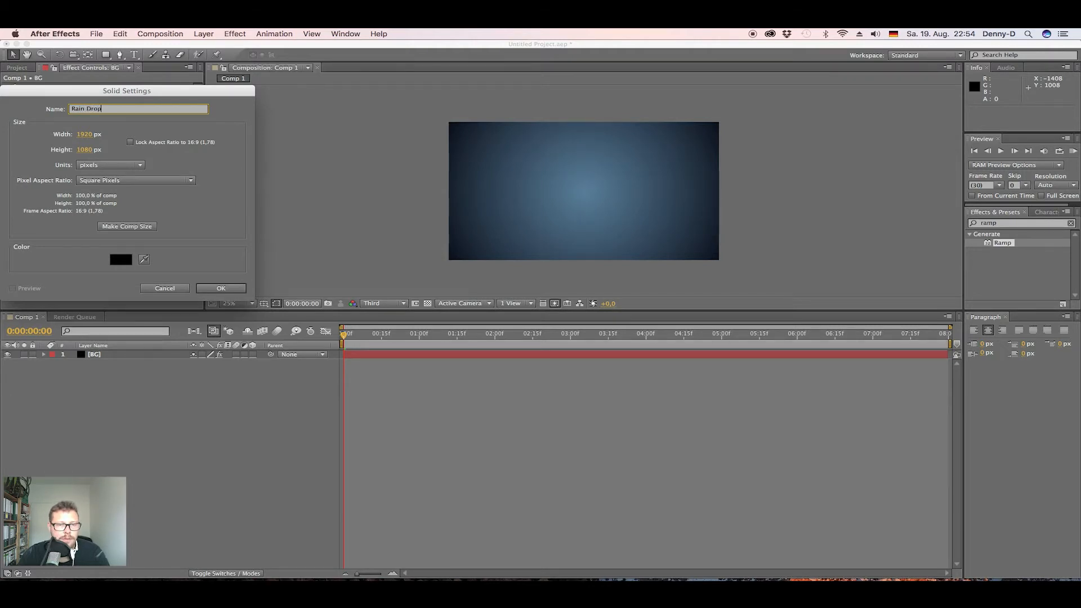
pyautogui.write('s')
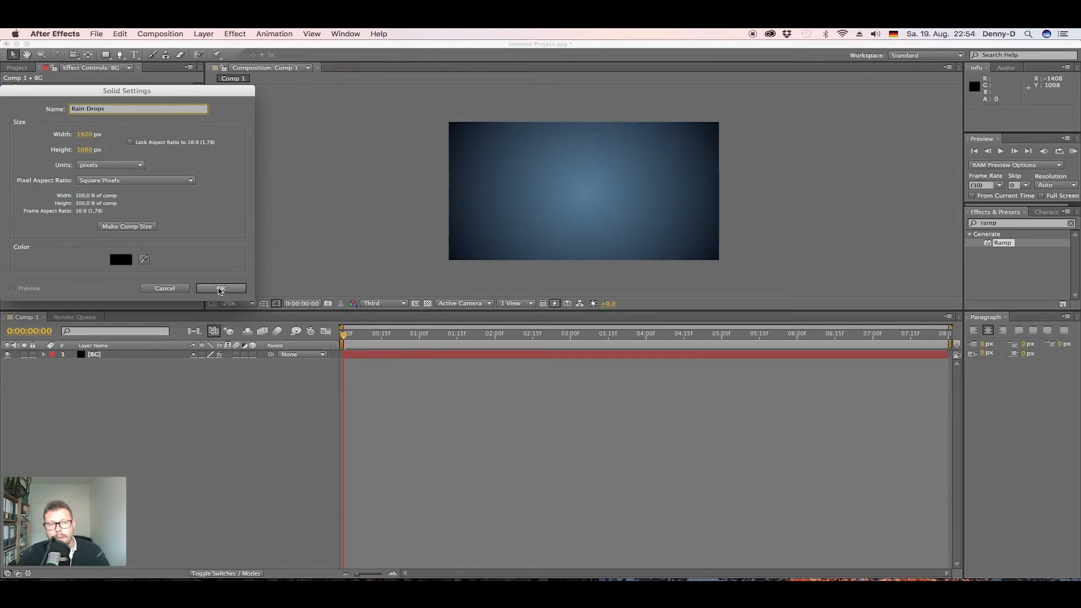
pyautogui.click(220, 288)
pyautogui.write('cc part')
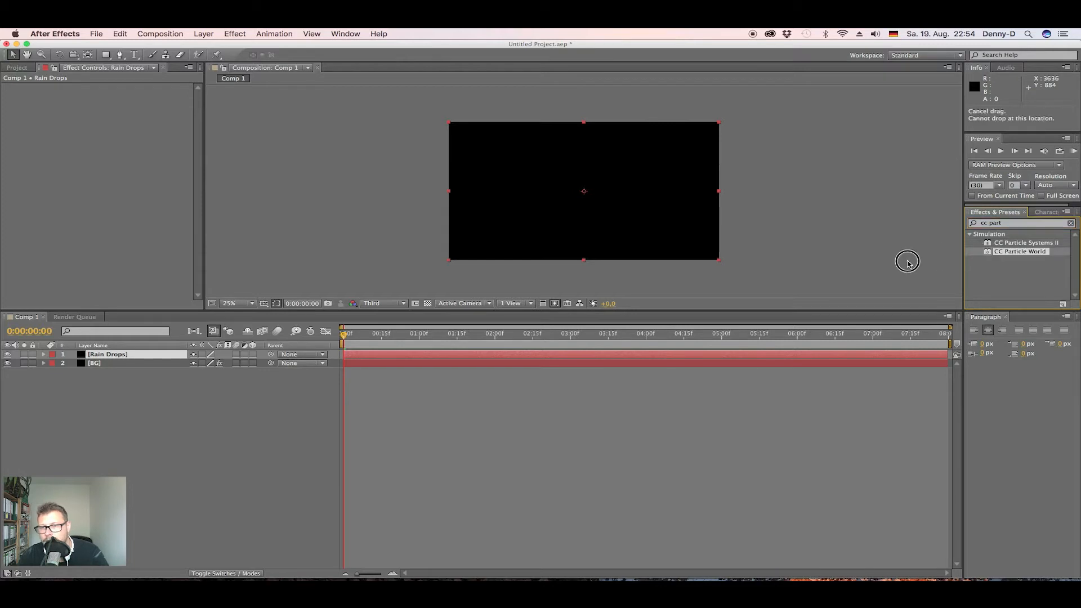
# Apply CC Particle World to Rain Drops with Birth Rate 8.0 and Longevity 2.00.
pyautogui.doubleClick(1019, 251)
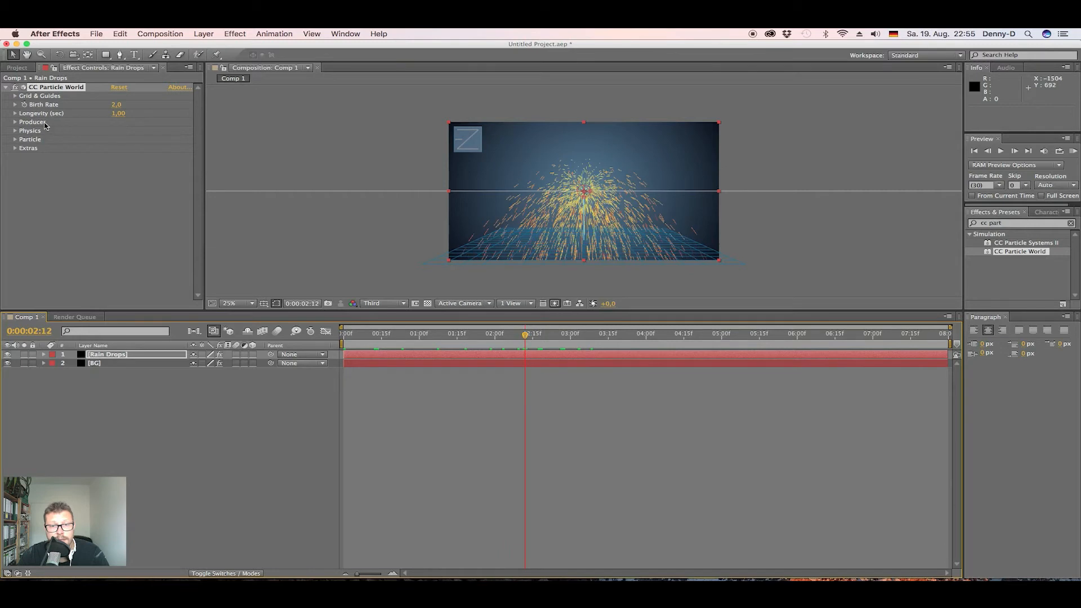
pyautogui.moveTo(150, 103)
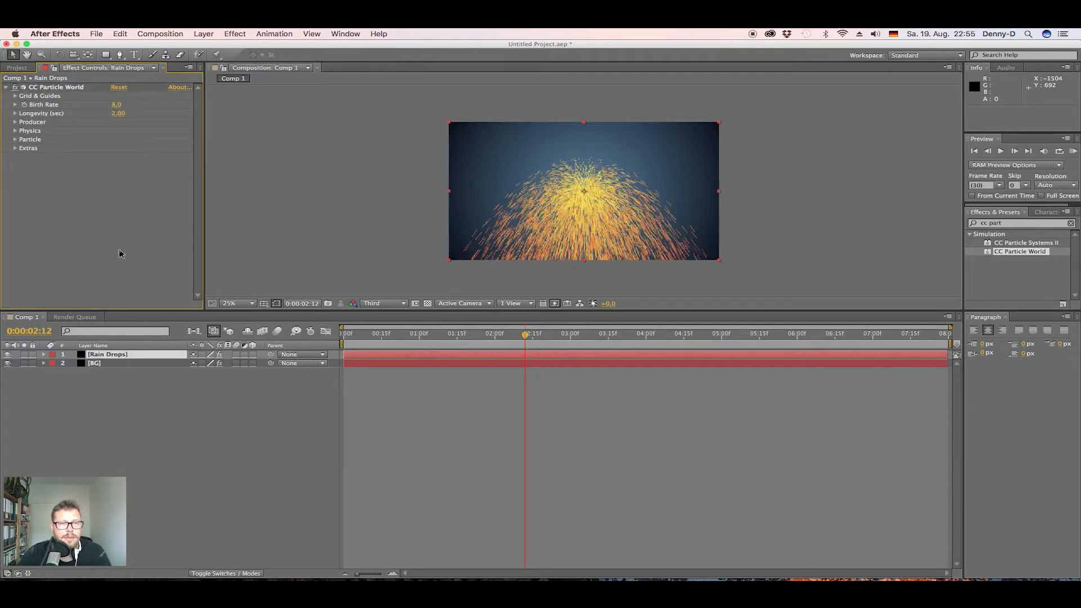
pyautogui.click(15, 148)
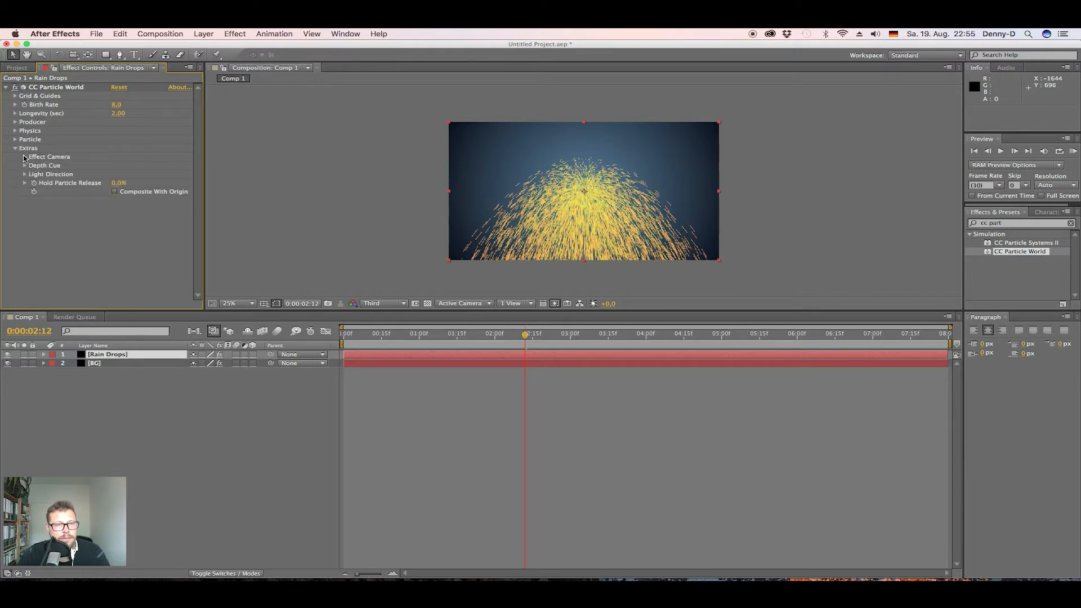
# Set the Effect Camera to Rotation X 90° and Distance 0 so particles streak toward the viewer.
pyautogui.click(14, 157)
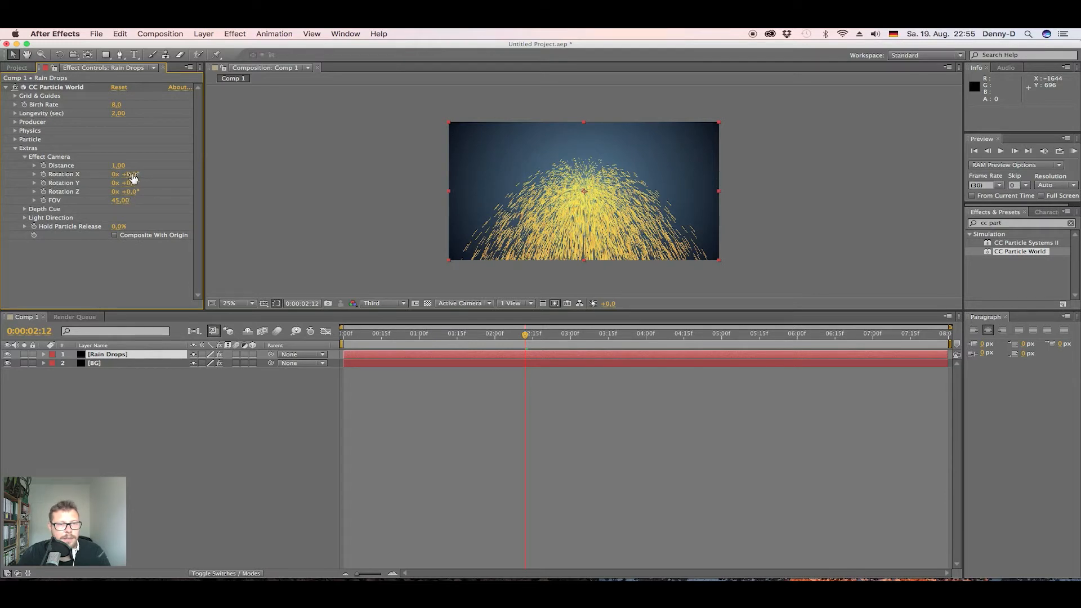
pyautogui.moveTo(127, 173); pyautogui.dragTo(160, 173)
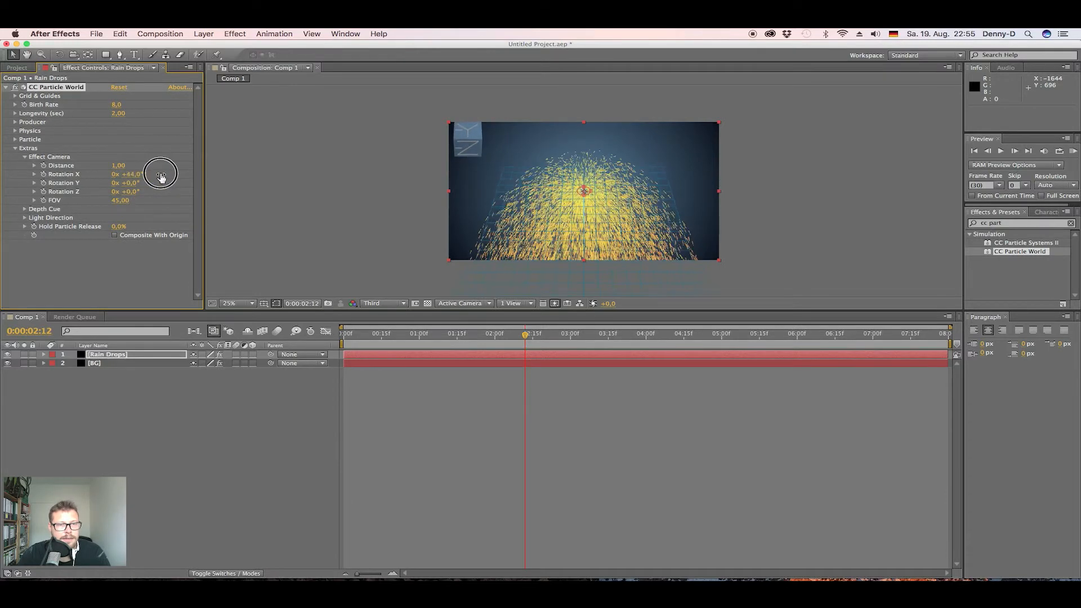
pyautogui.moveTo(127, 174); pyautogui.dragTo(142, 174)
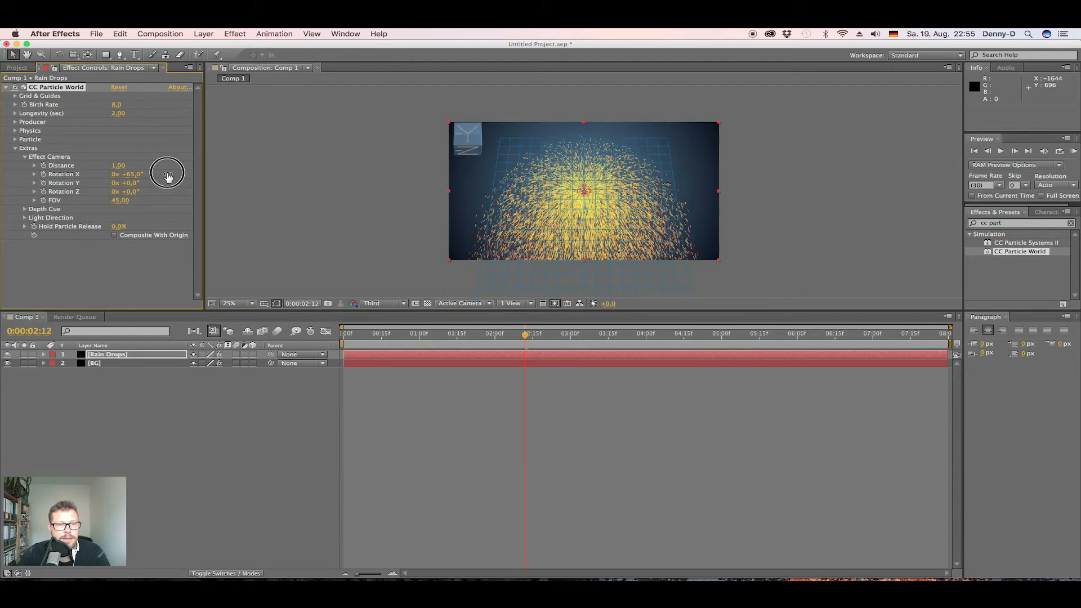
pyautogui.moveTo(127, 174); pyautogui.dragTo(127, 173)
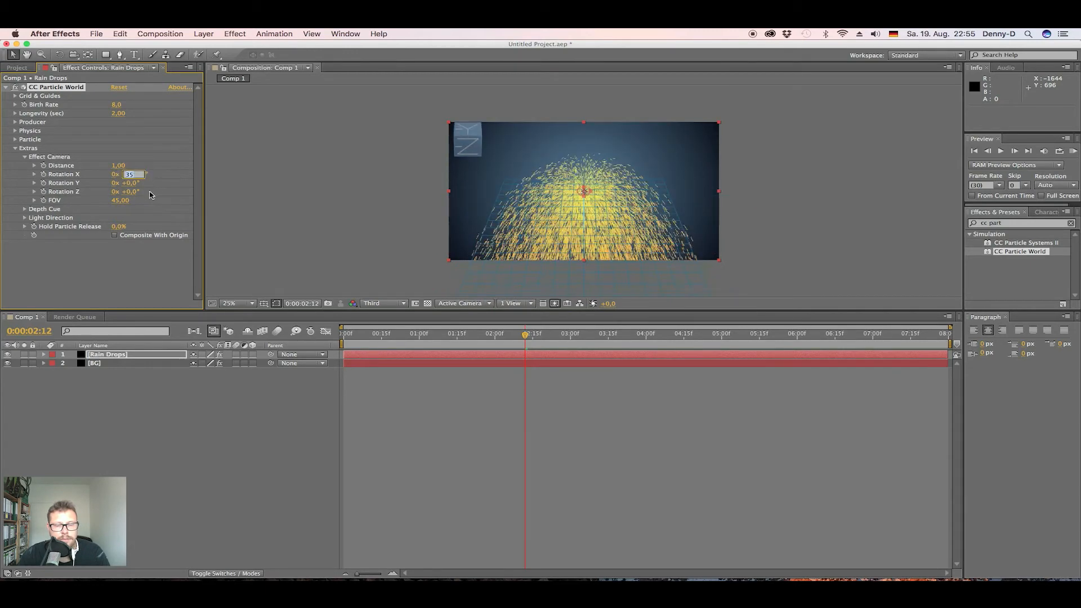
pyautogui.write('90,0°')
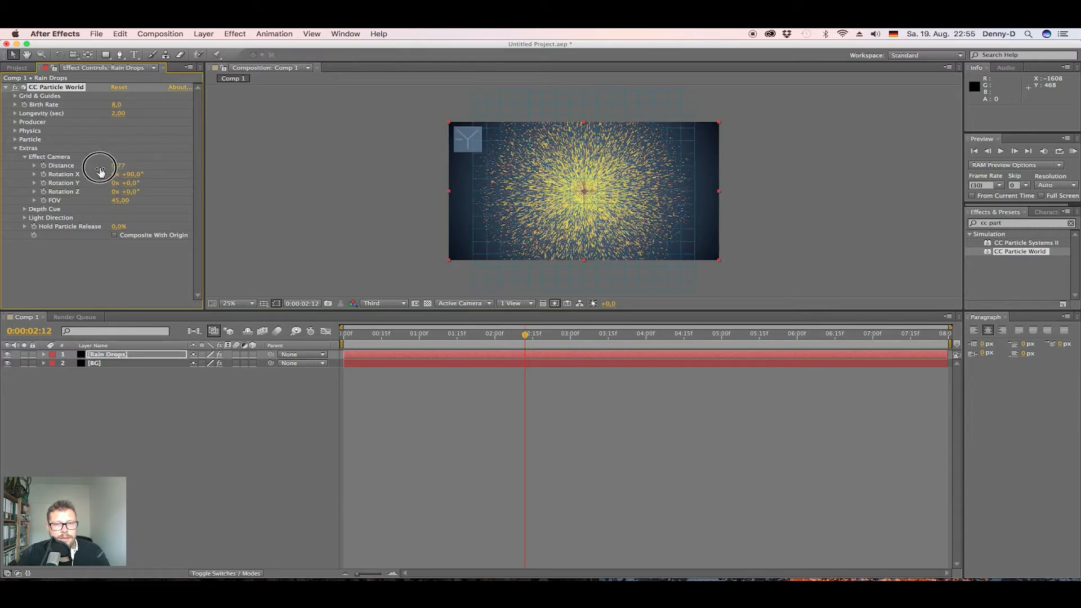
pyautogui.moveTo(100, 169); pyautogui.dragTo(59, 168)
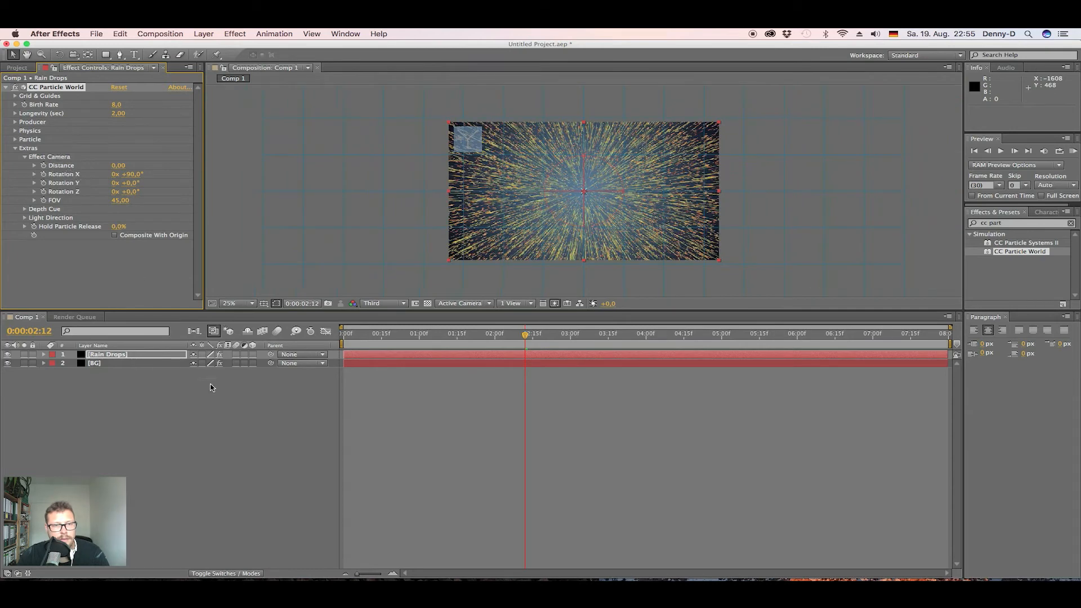
pyautogui.click(523, 336)
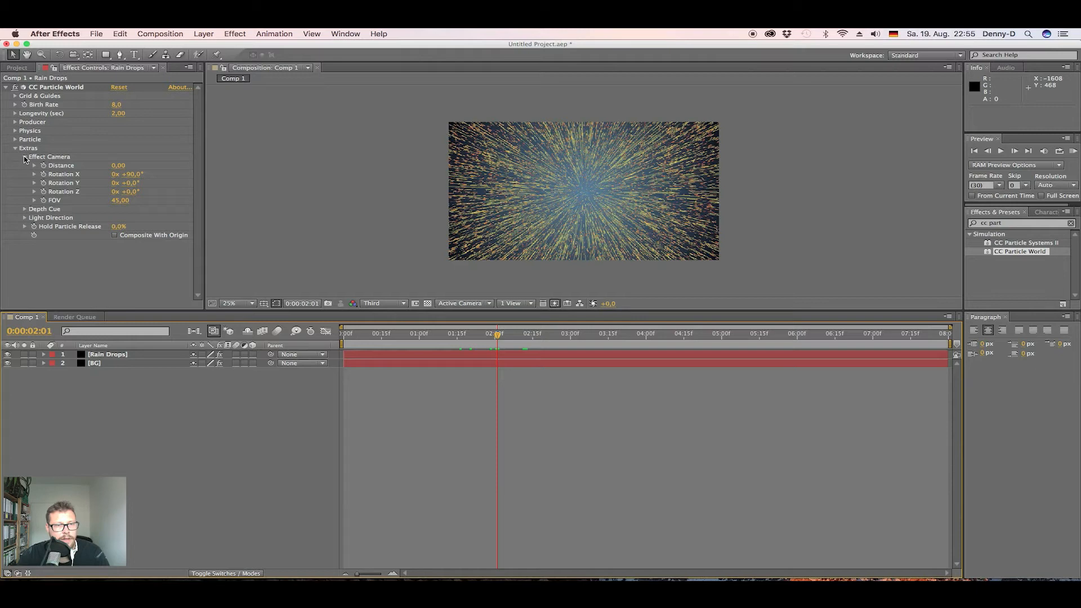
# Set particle Birth Color to white and Death Color to dark grey at 100% Max Opacity.
pyautogui.click(15, 147)
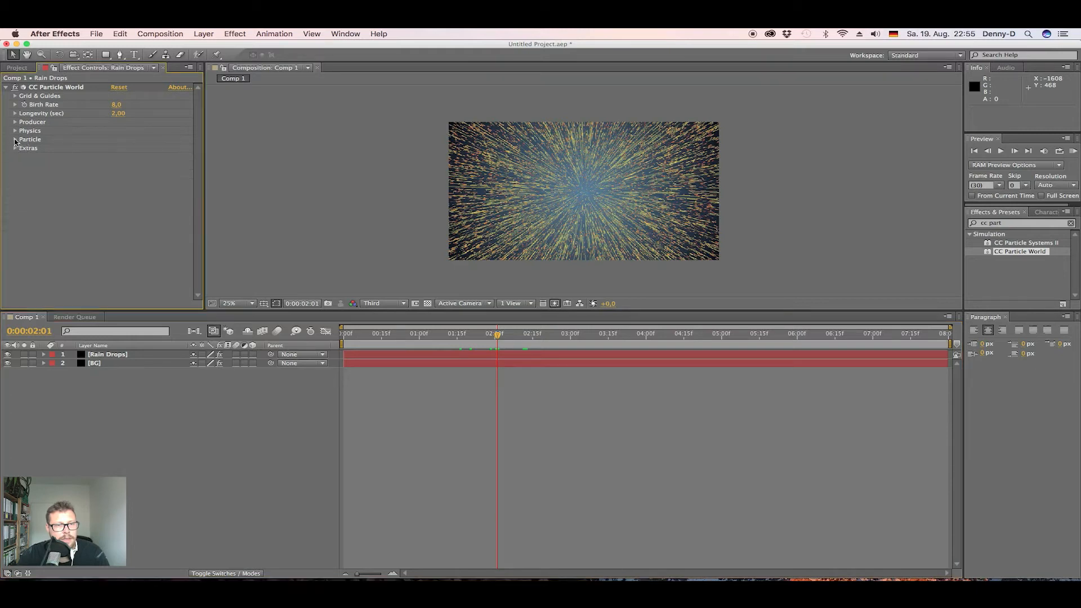
pyautogui.click(15, 138)
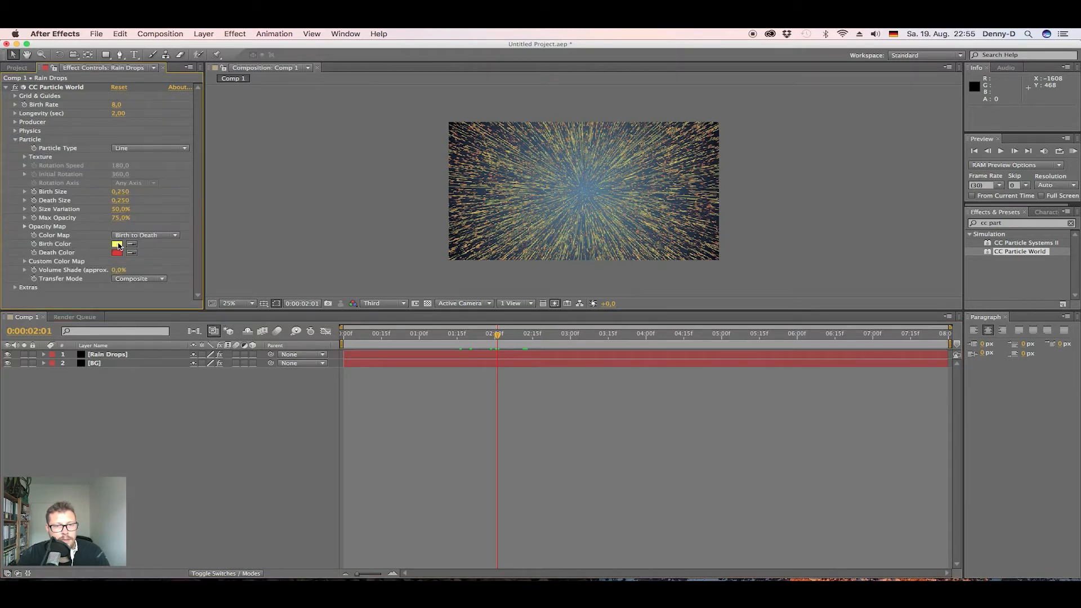
pyautogui.click(117, 244)
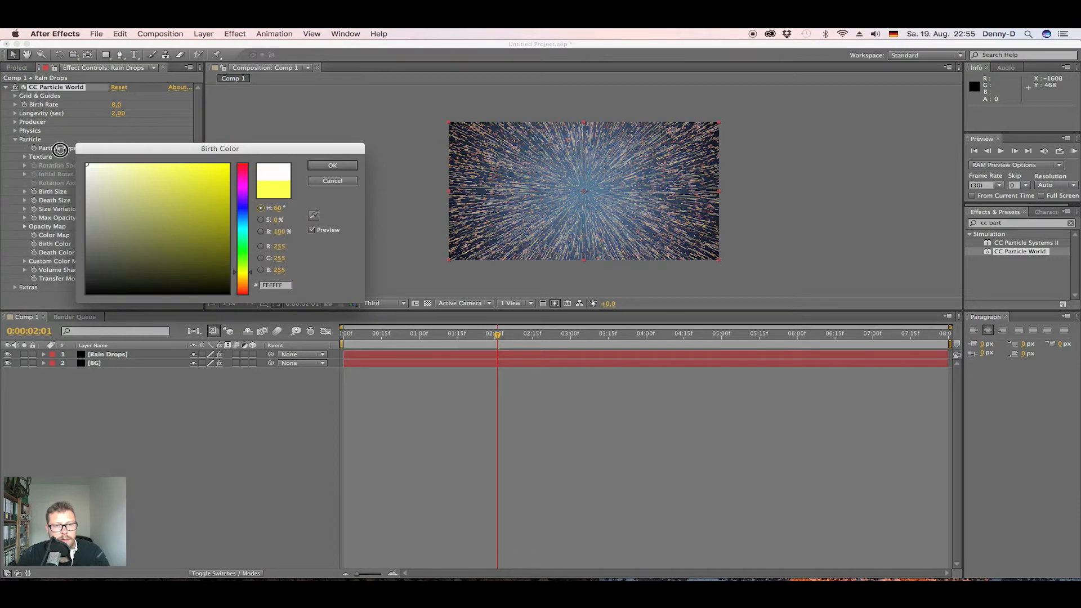
pyautogui.click(331, 164)
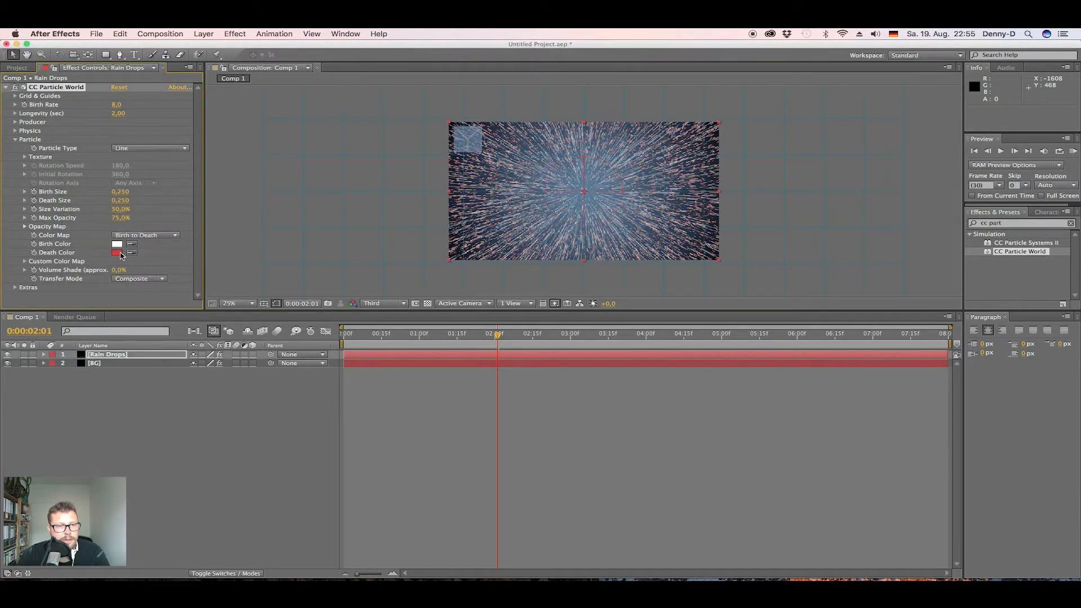
pyautogui.click(116, 253)
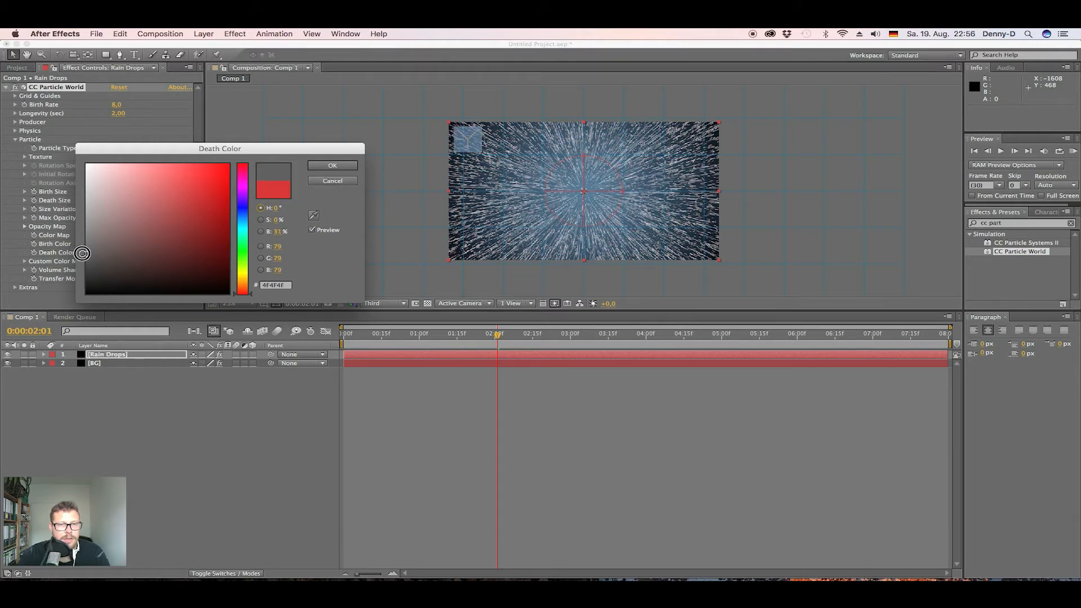
pyautogui.click(331, 166)
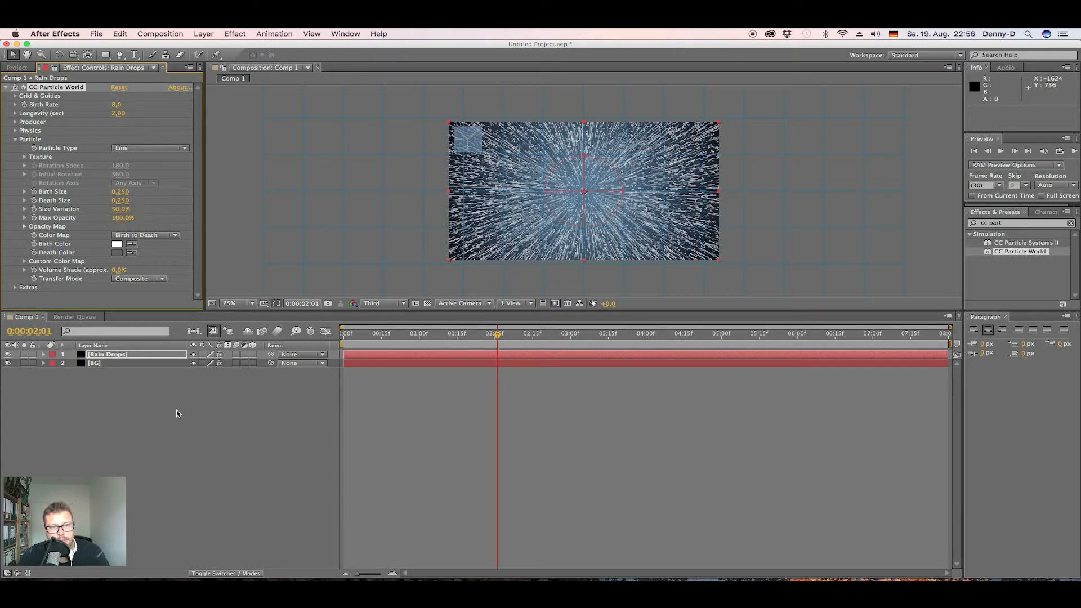
pyautogui.moveTo(183, 422)
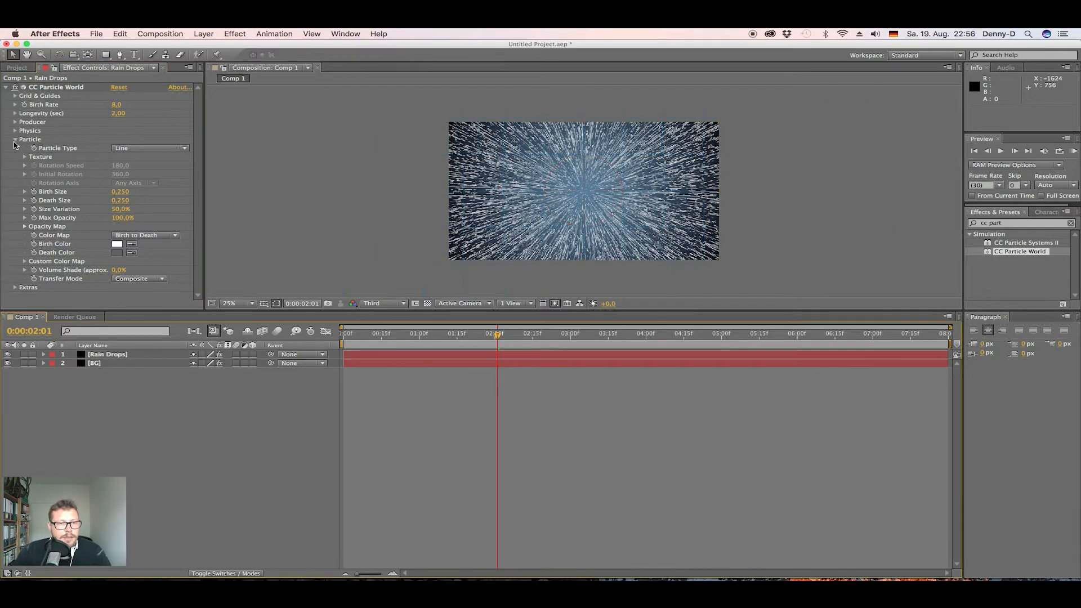
# Set the Physics Gravity to 0.000 for the rain particles.
pyautogui.click(15, 138)
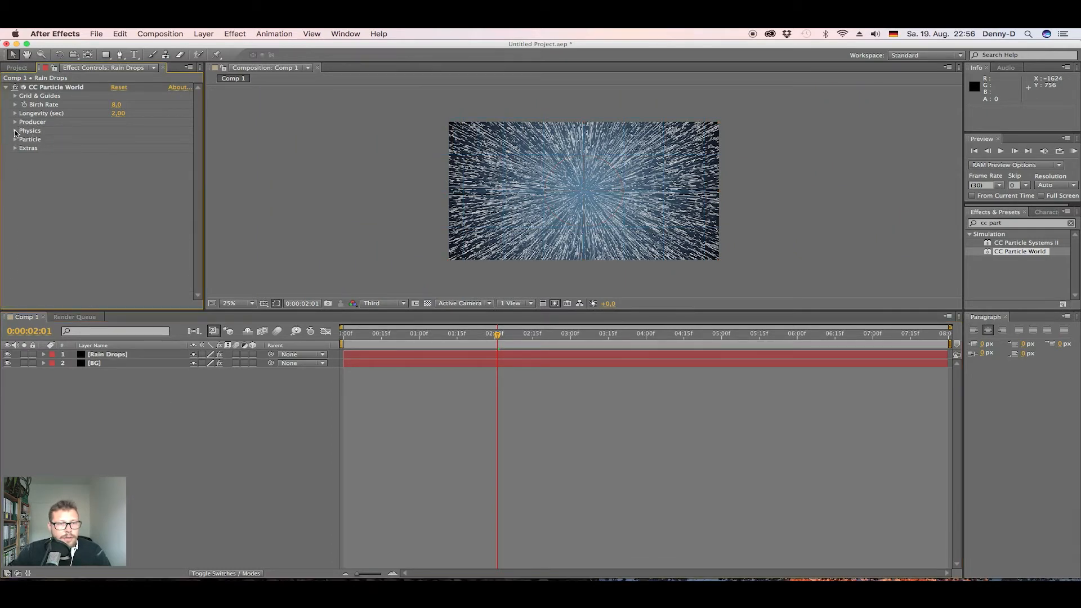
pyautogui.click(14, 131)
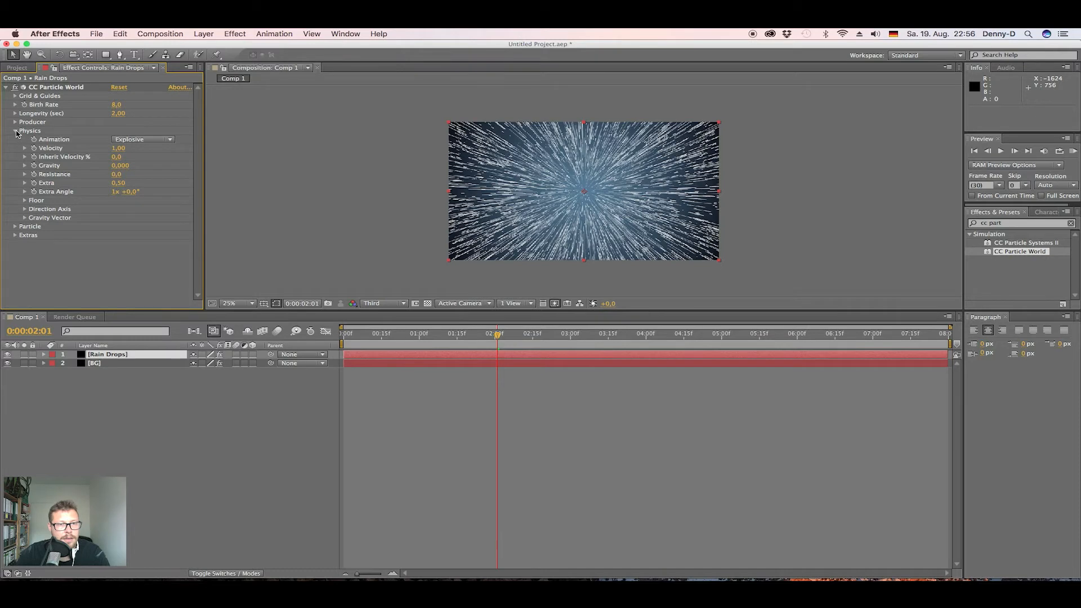
pyautogui.click(14, 130)
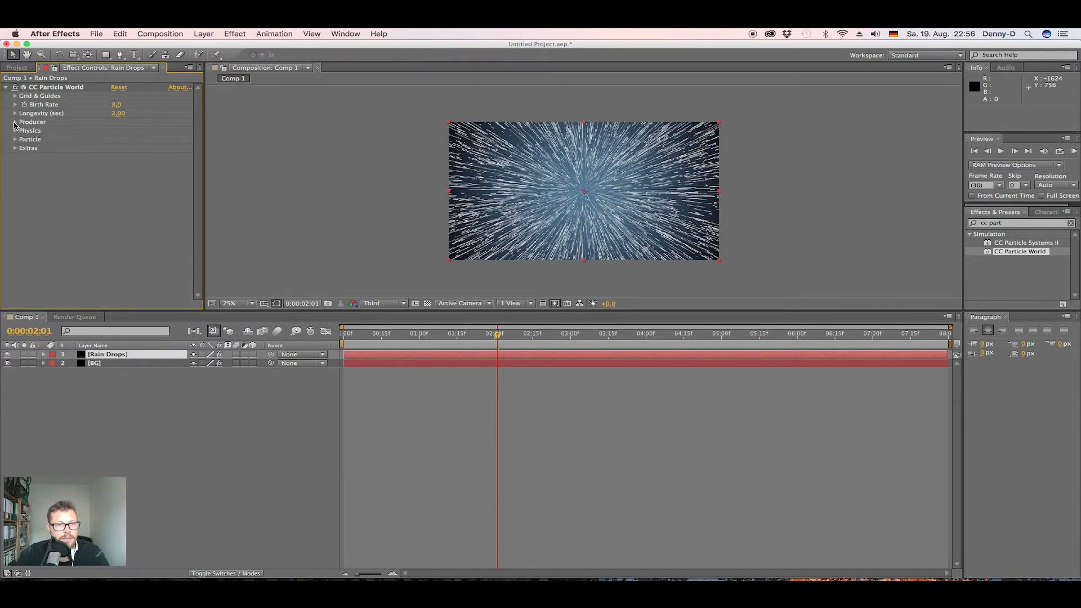
# Raise the CC Particle World producer to Position Y -0.50 with Radius Y and Z at 0.
pyautogui.click(14, 122)
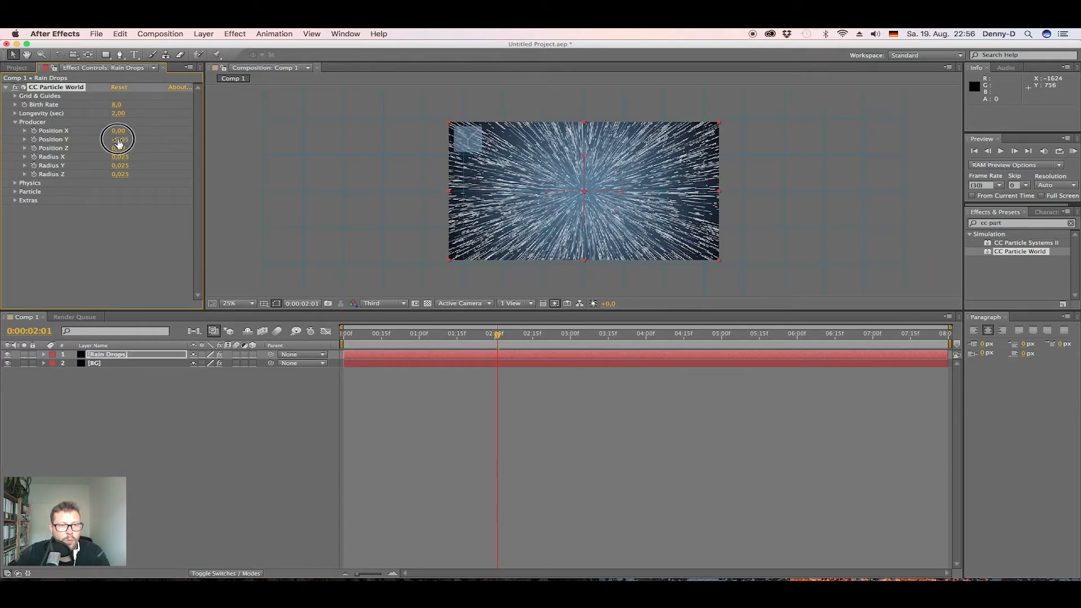
pyautogui.moveTo(118, 138); pyautogui.dragTo(110, 139)
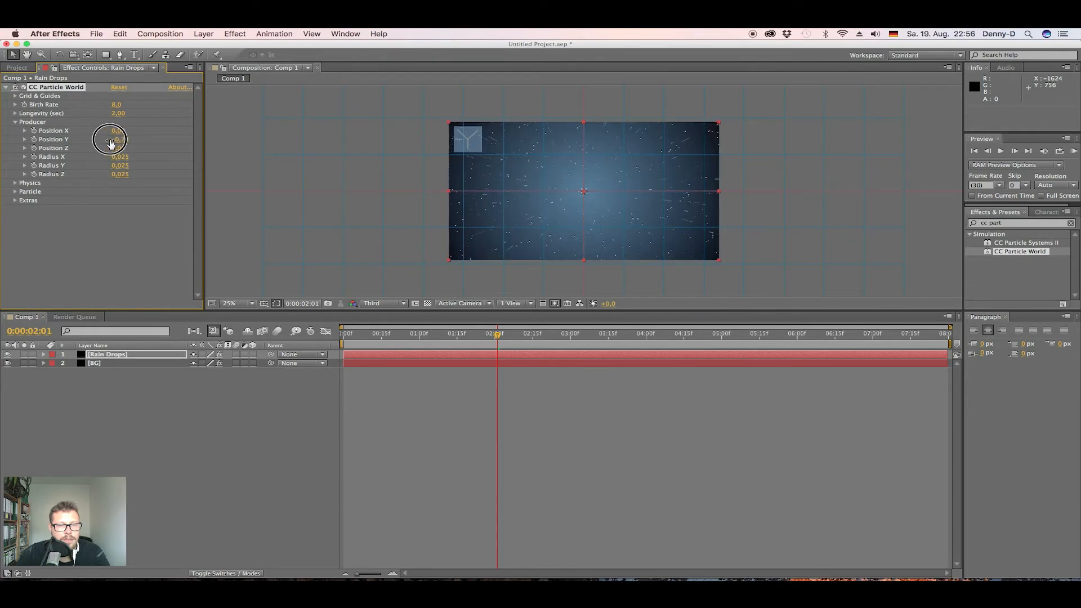
pyautogui.moveTo(110, 138); pyautogui.dragTo(110, 145)
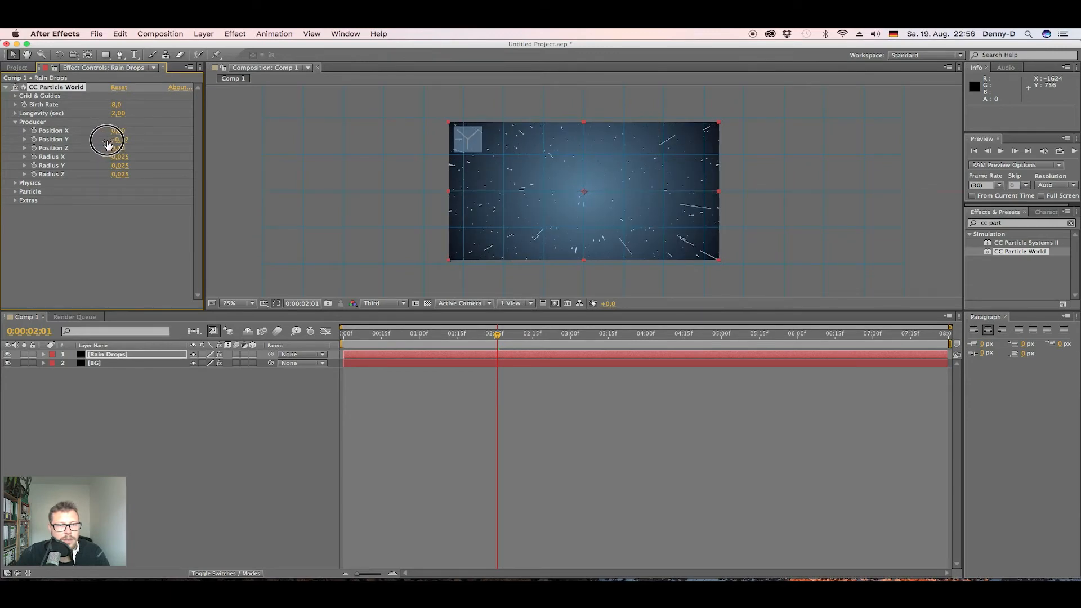
pyautogui.moveTo(110, 138); pyautogui.dragTo(102, 138)
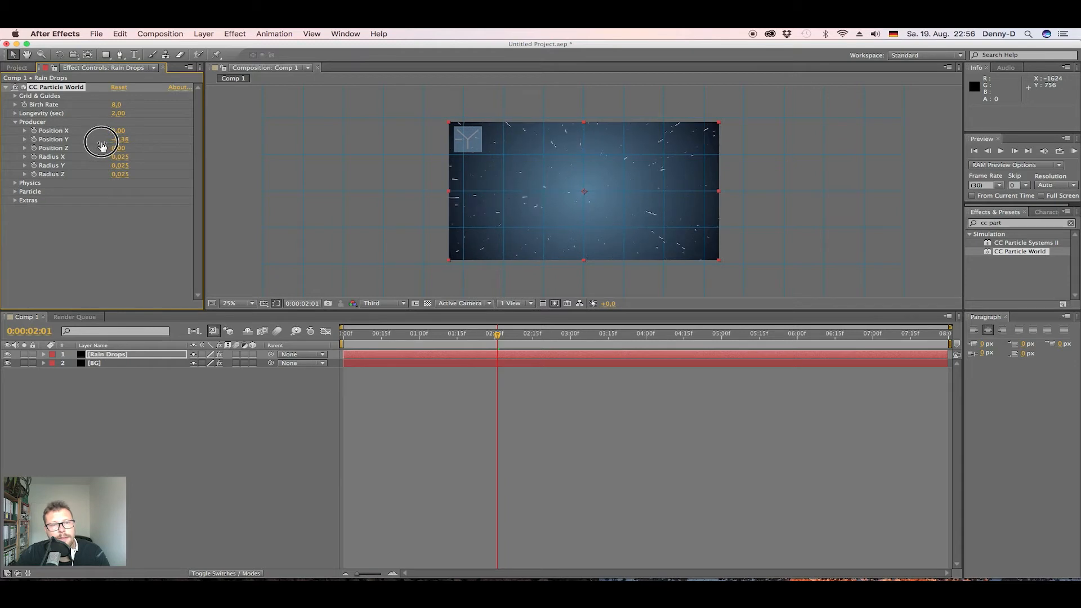
pyautogui.moveTo(100, 138); pyautogui.dragTo(100, 145)
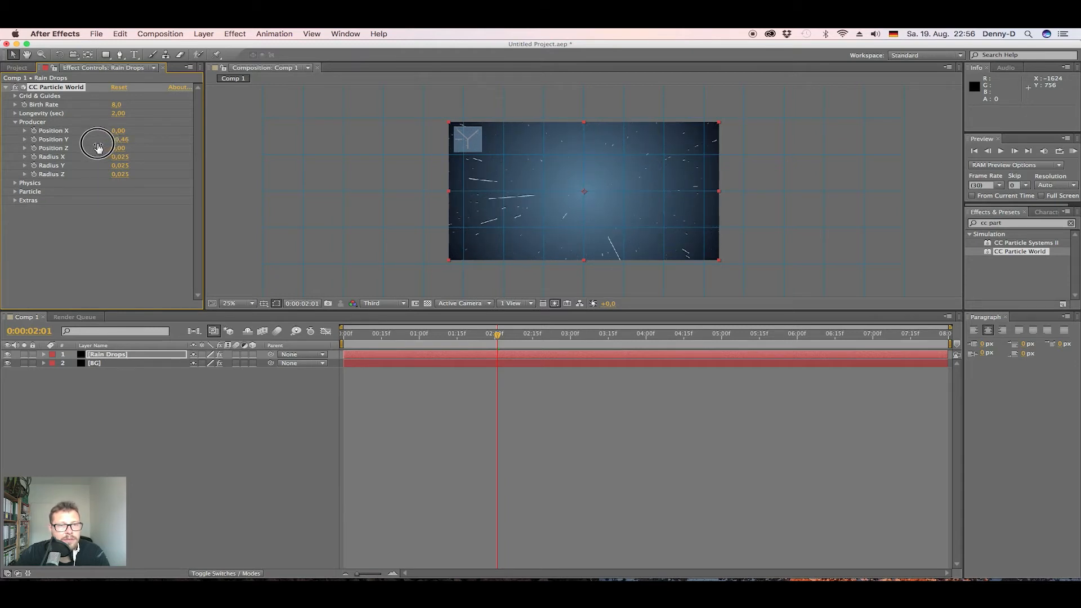
pyautogui.moveTo(120, 139); pyautogui.dragTo(114, 138)
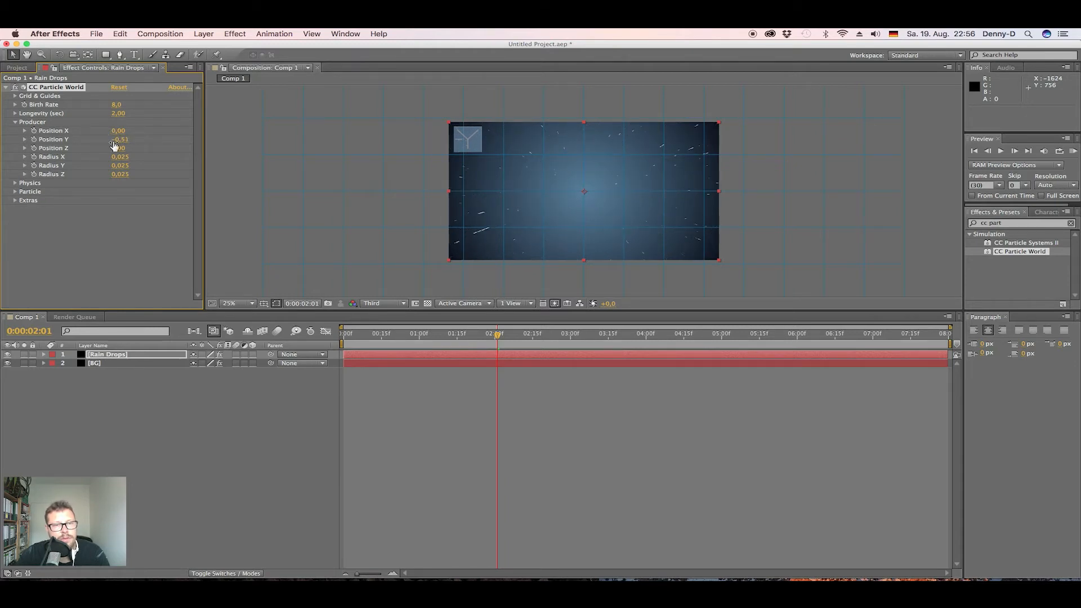
pyautogui.click(118, 138)
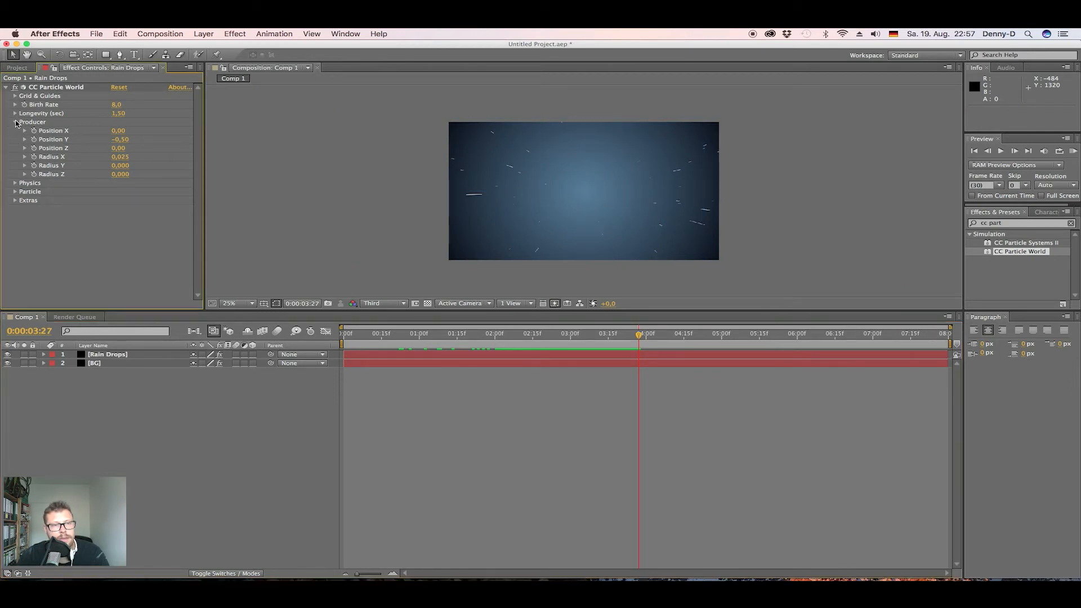
# Set particle Longevity to 1.50 seconds and collapse the effect before previewing.
pyautogui.click(15, 121)
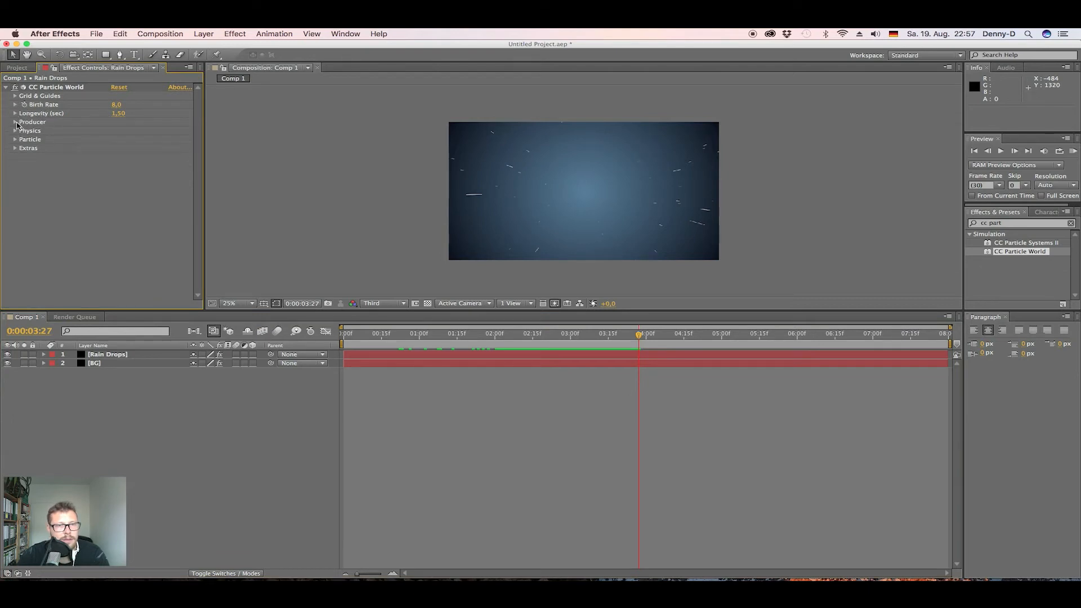
pyautogui.click(15, 122)
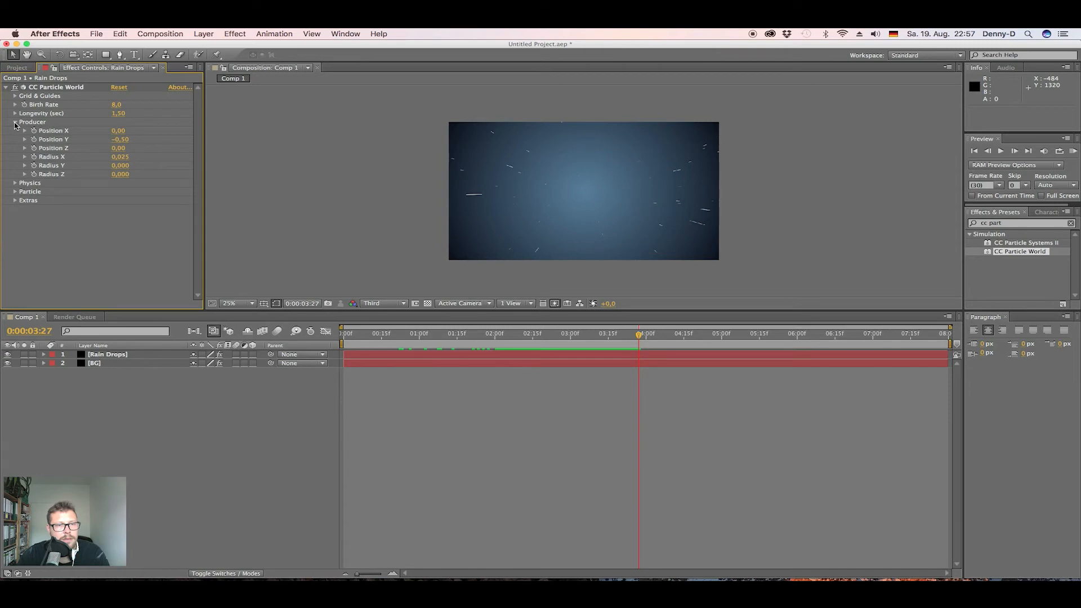
pyautogui.click(14, 121)
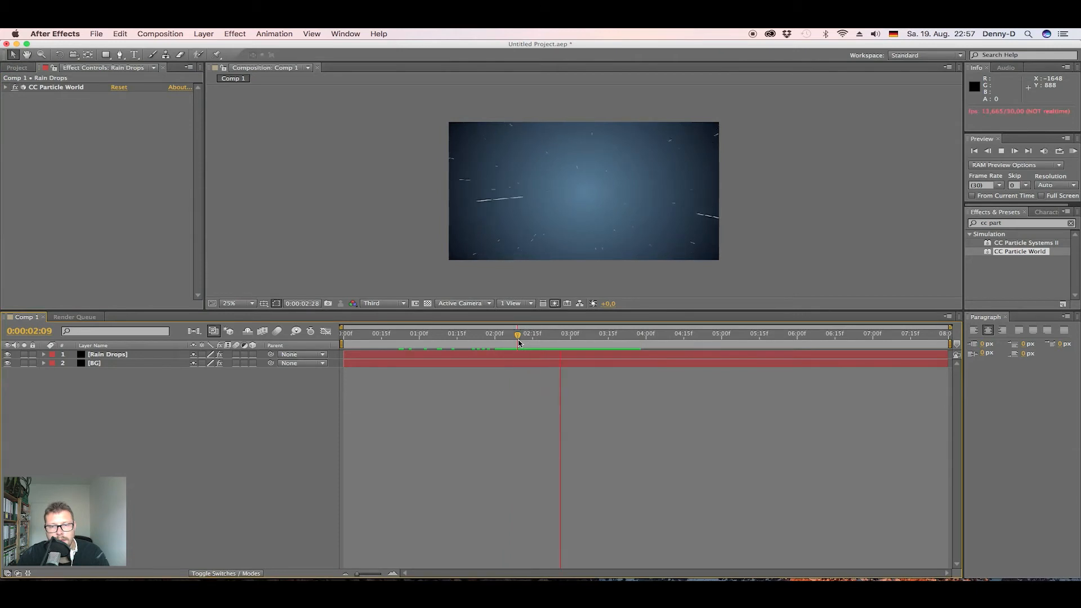
# Create a full-frame black solid named Surface and place it between Rain Drops and BG.
pyautogui.click(569, 334)
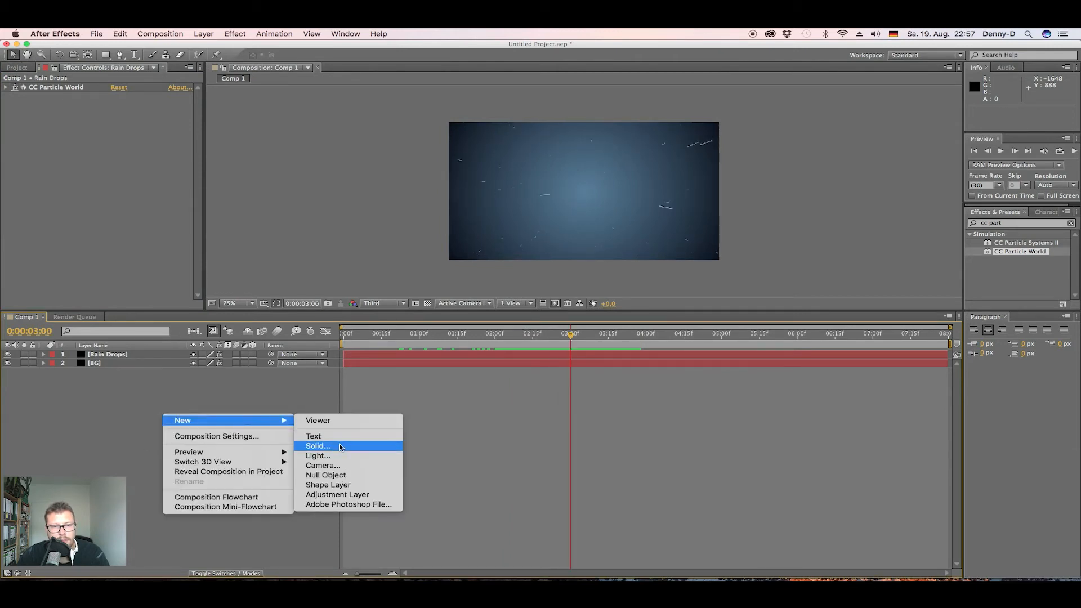
pyautogui.click(318, 446)
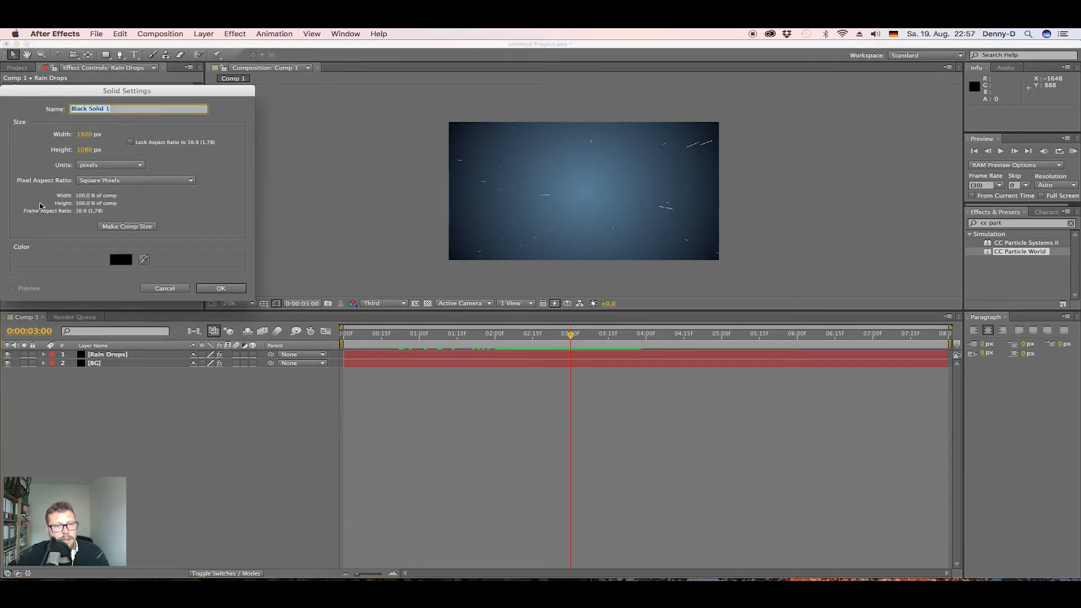
pyautogui.write('Surface')
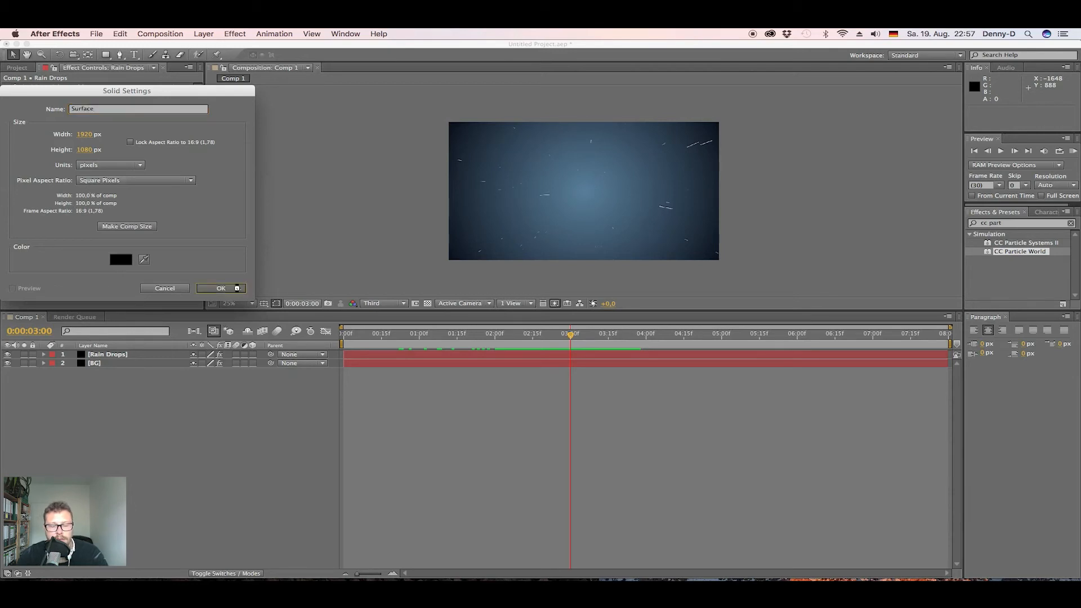
pyautogui.click(219, 287)
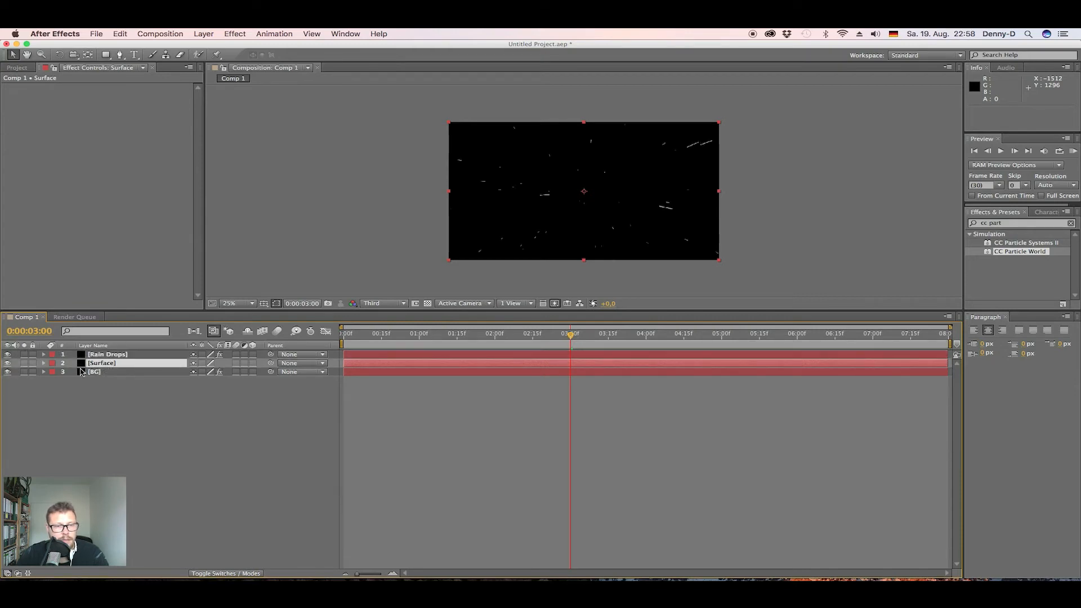
pyautogui.click(93, 371)
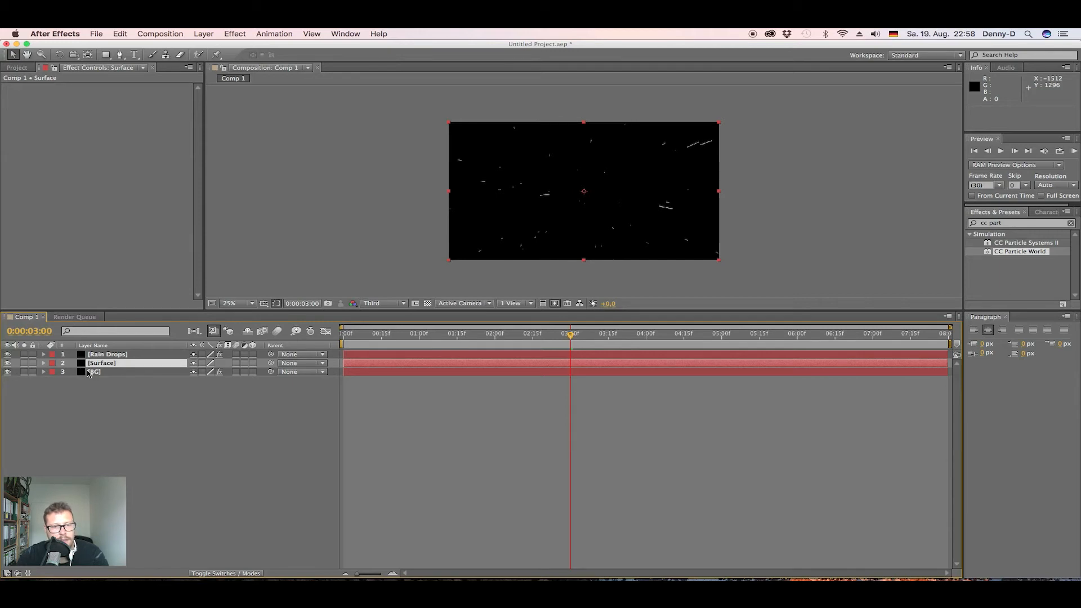
# Copy BG's blue radial Ramp effect onto Surface and collapse it in Effect Controls.
pyautogui.click(93, 371)
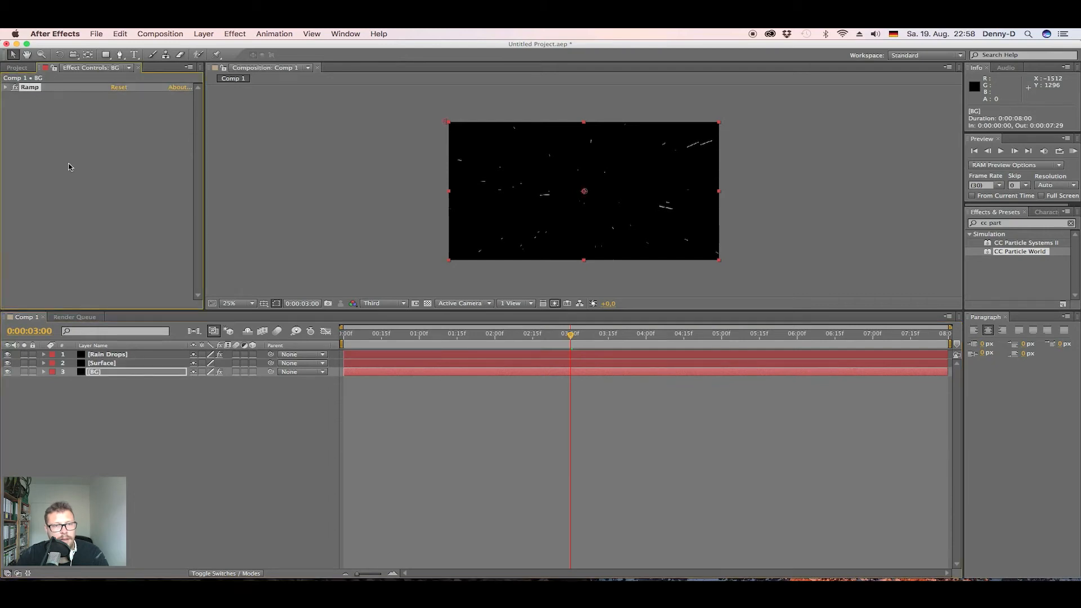
pyautogui.click(101, 362)
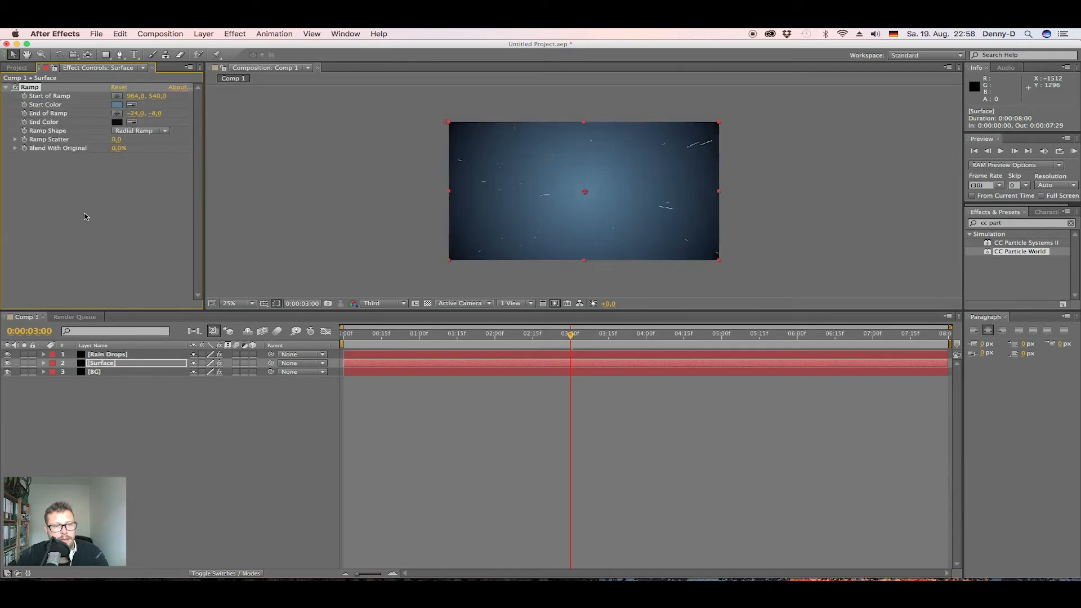
pyautogui.click(7, 87)
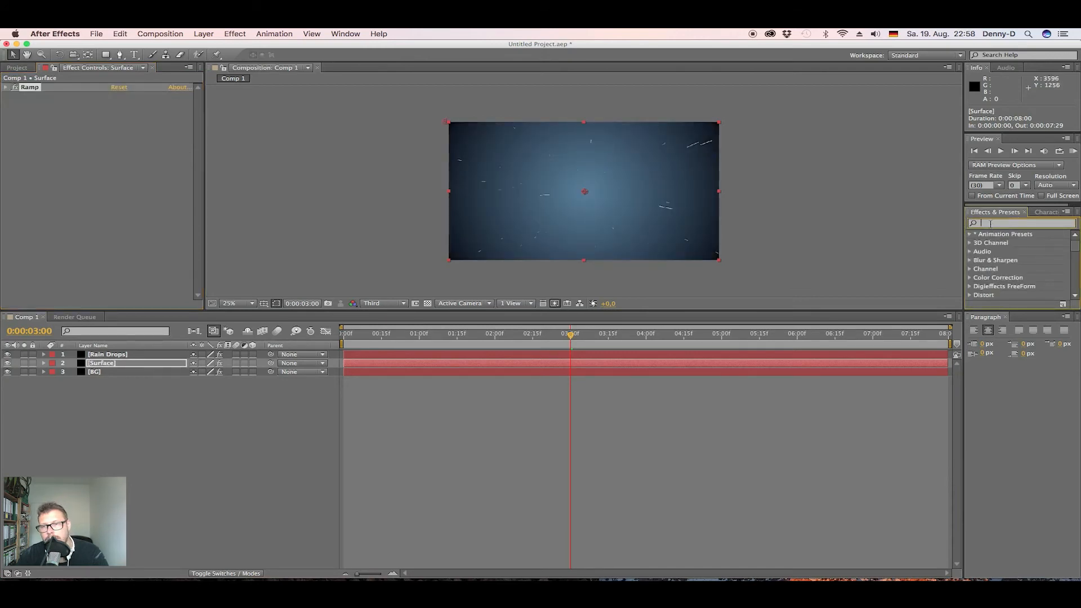
# Find CC Drizzle via 'cc Dr', apply it to Surface, adjust Drip Rate and Longevity.
pyautogui.write('cc')
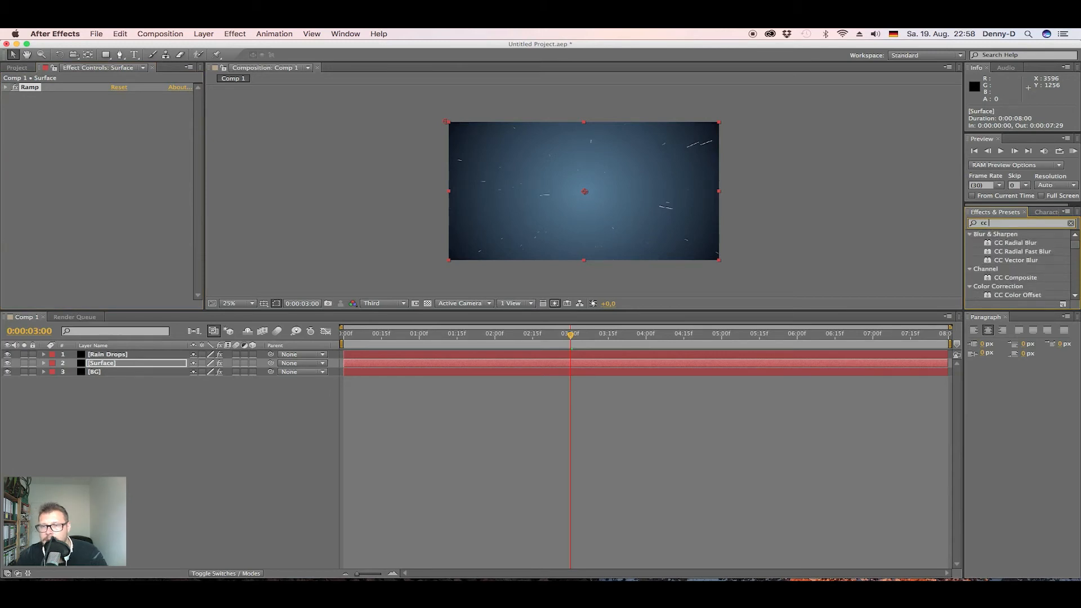
pyautogui.write('Dr')
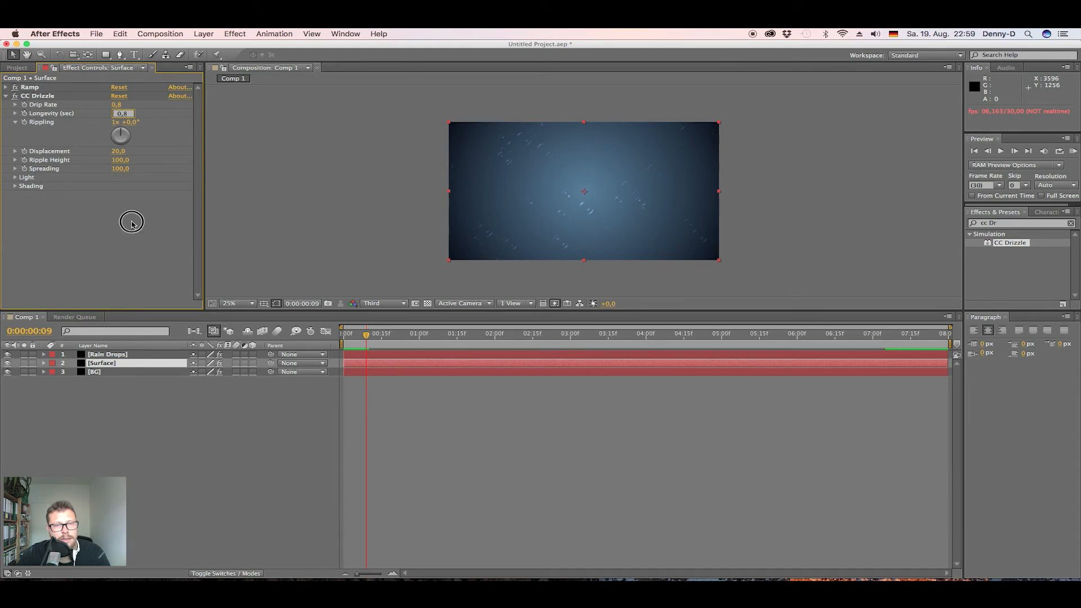
pyautogui.click(550, 333)
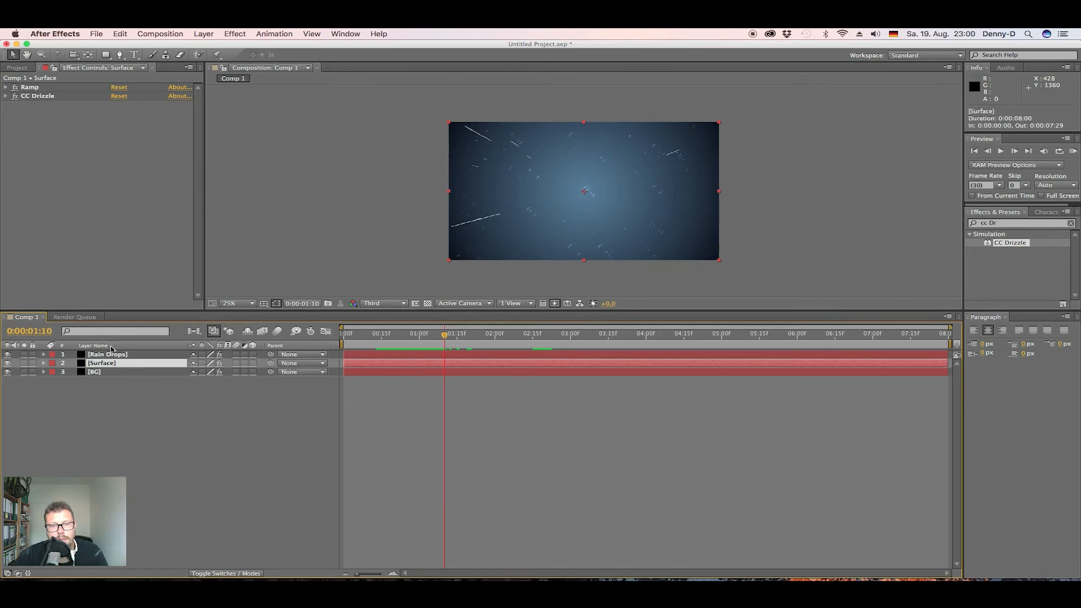
# Keyframe Surface Opacity from 0% near 1s to 100% near 2s.
pyautogui.click(43, 362)
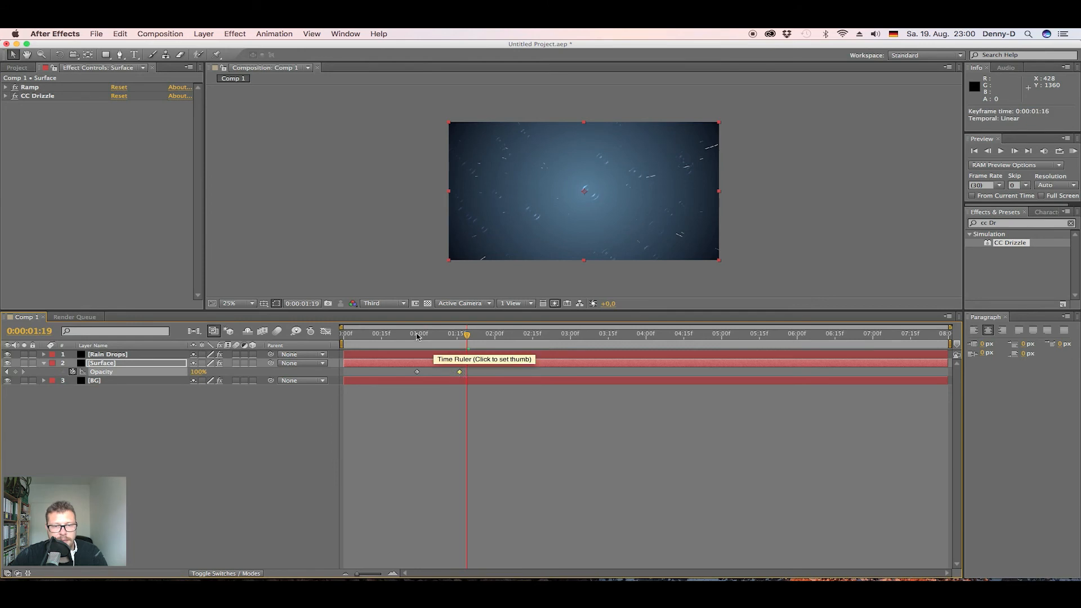
pyautogui.click(417, 333)
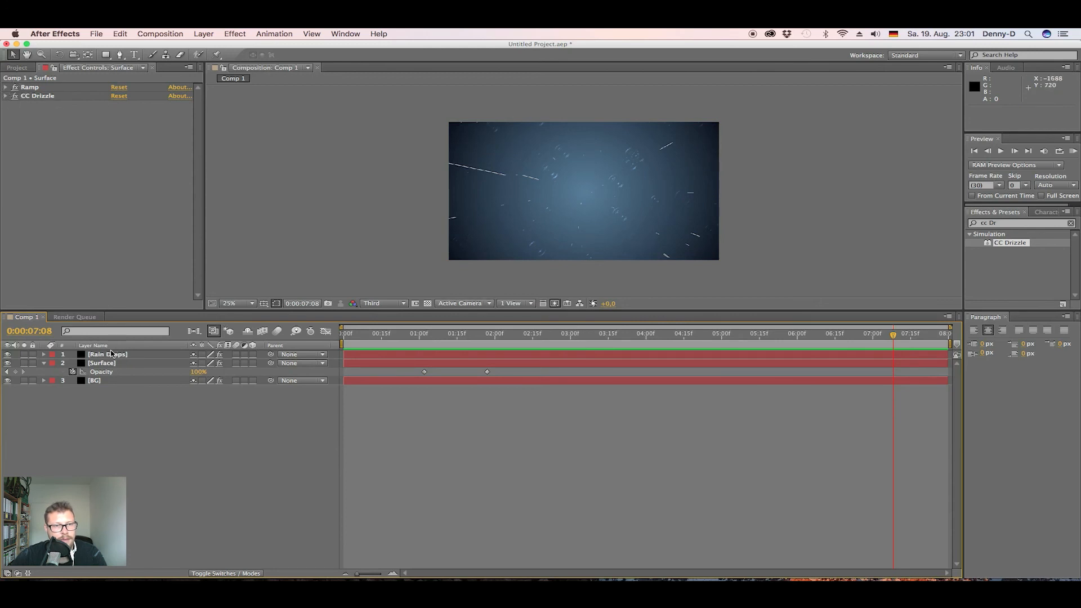
# Scrub Rain Drops' Producer Position Y up to -0.65 and preview from the start.
pyautogui.click(107, 353)
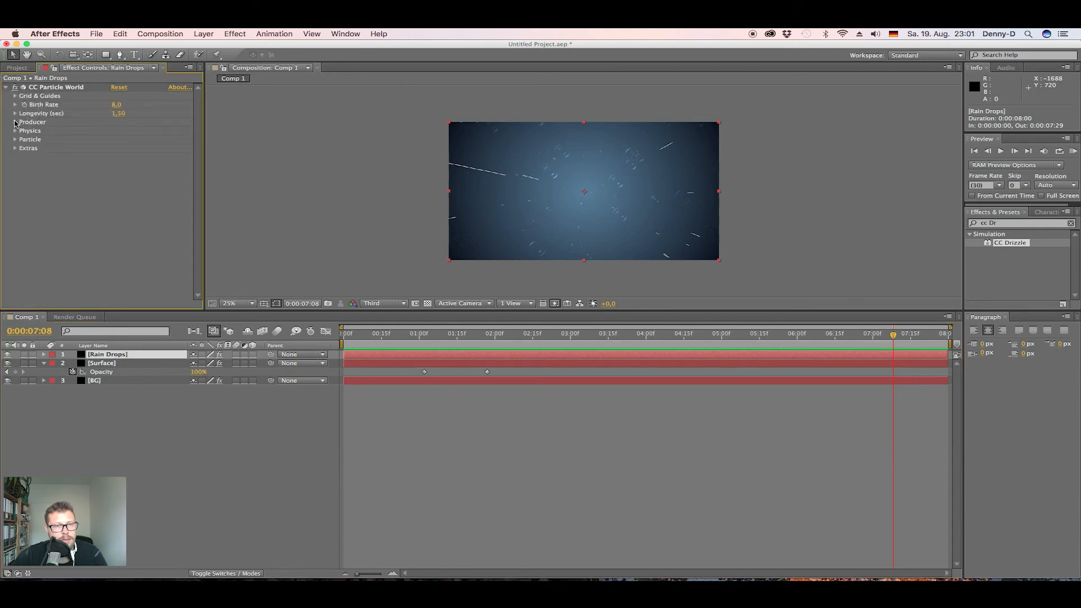
pyautogui.click(15, 122)
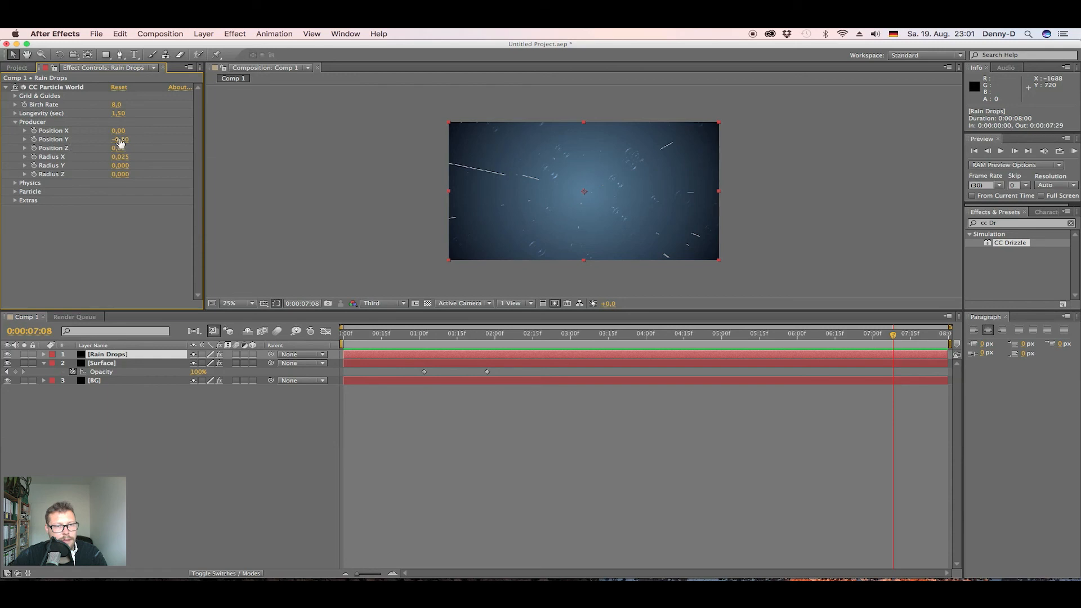
pyautogui.moveTo(120, 139); pyautogui.dragTo(116, 139)
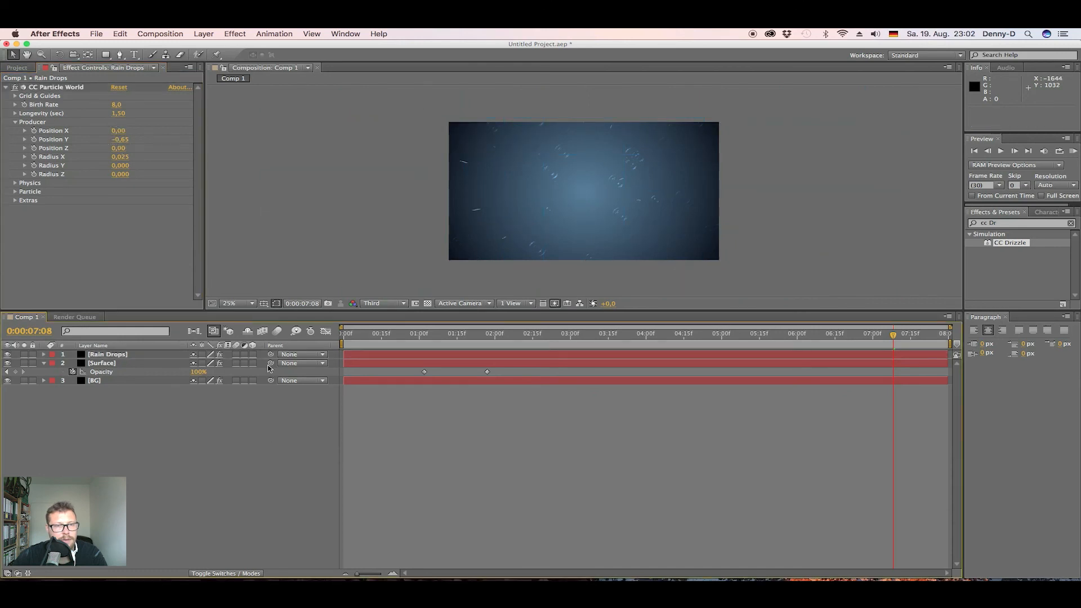
pyautogui.click(342, 333)
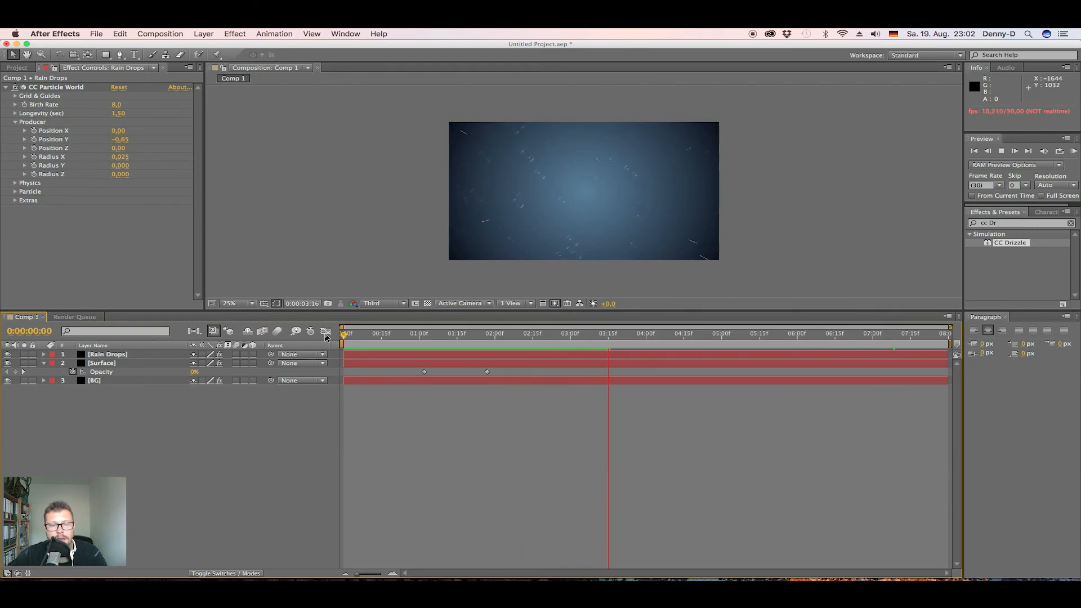
pyautogui.click(659, 333)
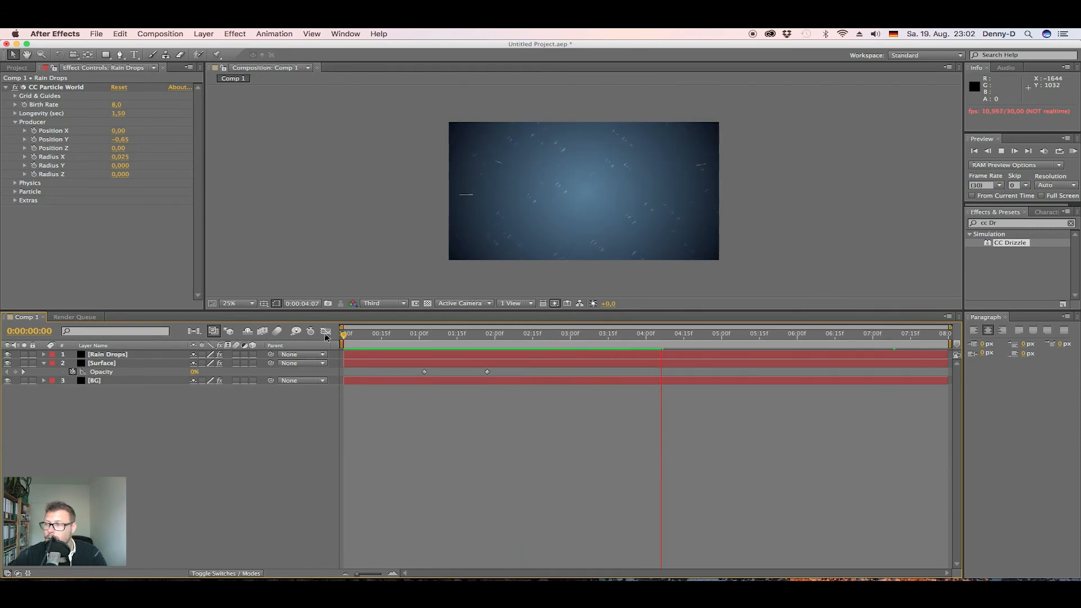